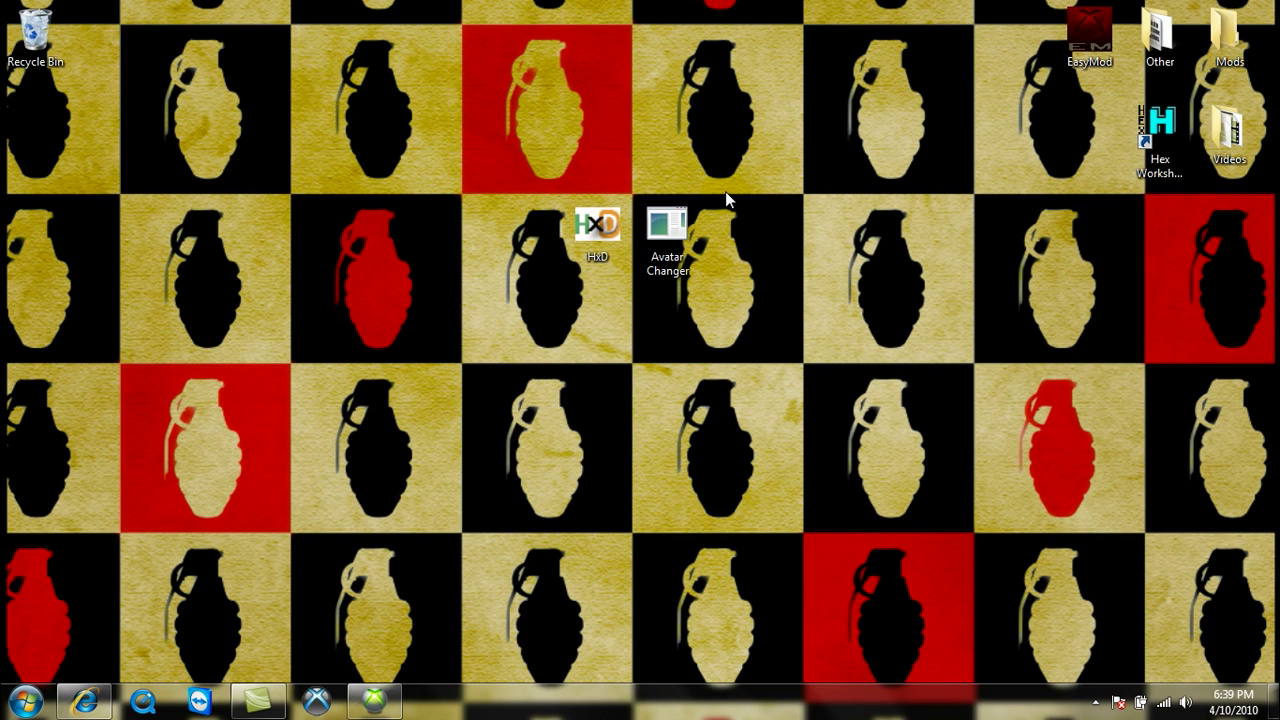
pyautogui.moveTo(588, 178)
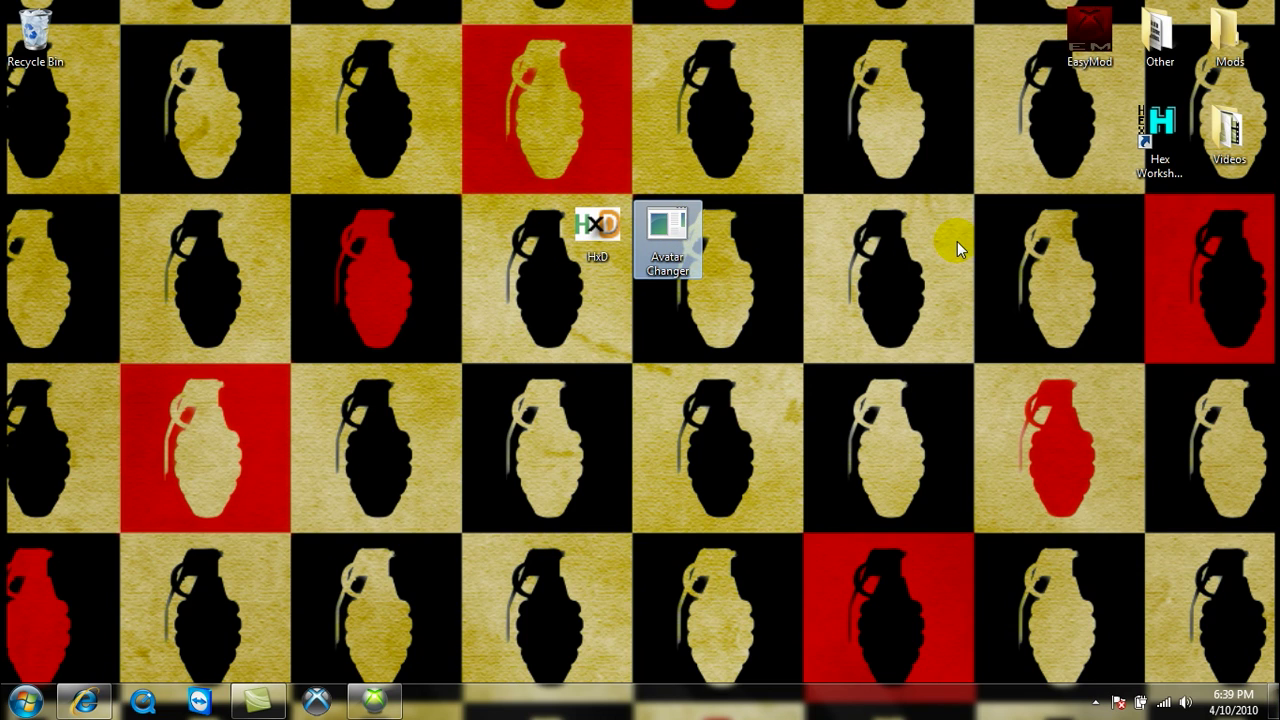
pyautogui.moveTo(870, 218)
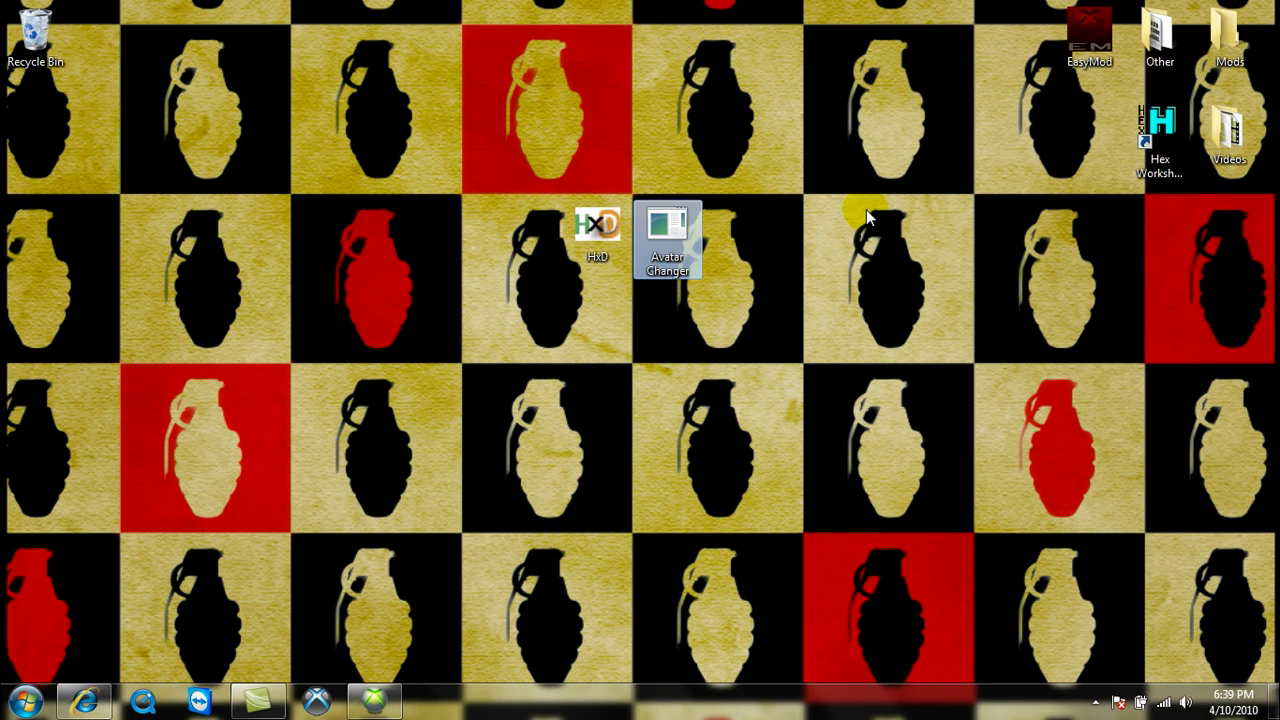
pyautogui.moveTo(820, 145)
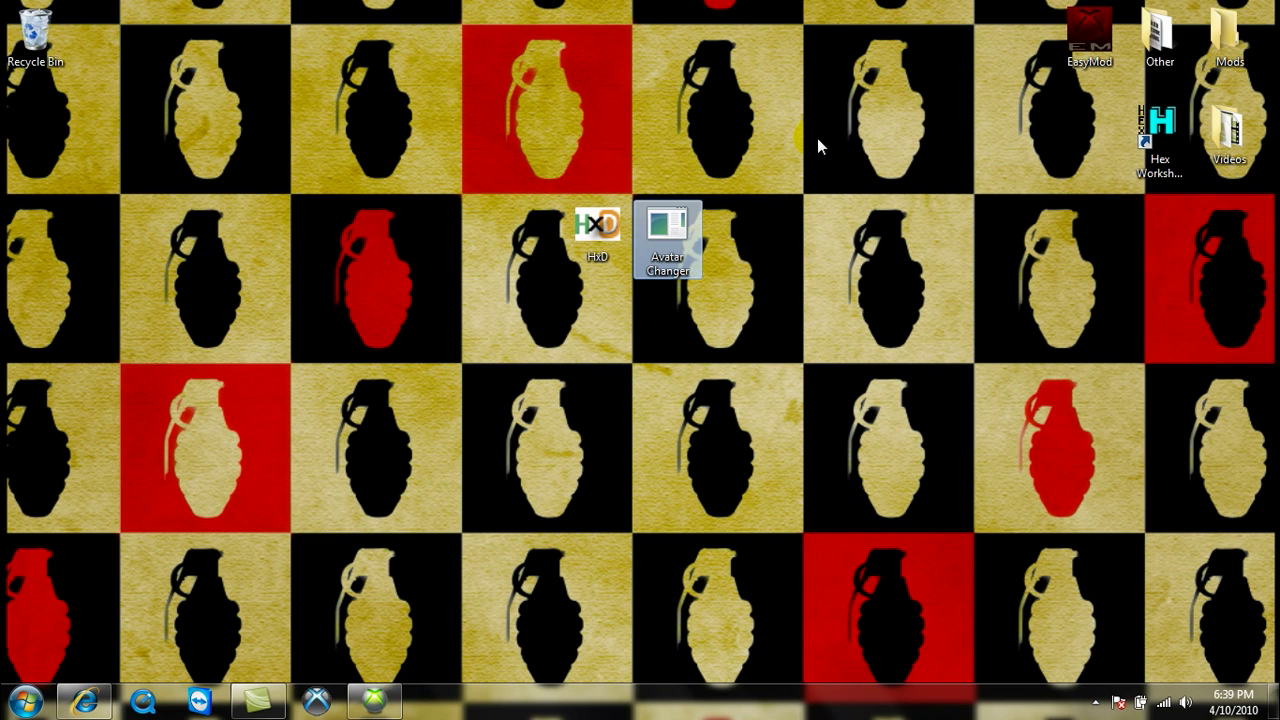
pyautogui.moveTo(765, 138)
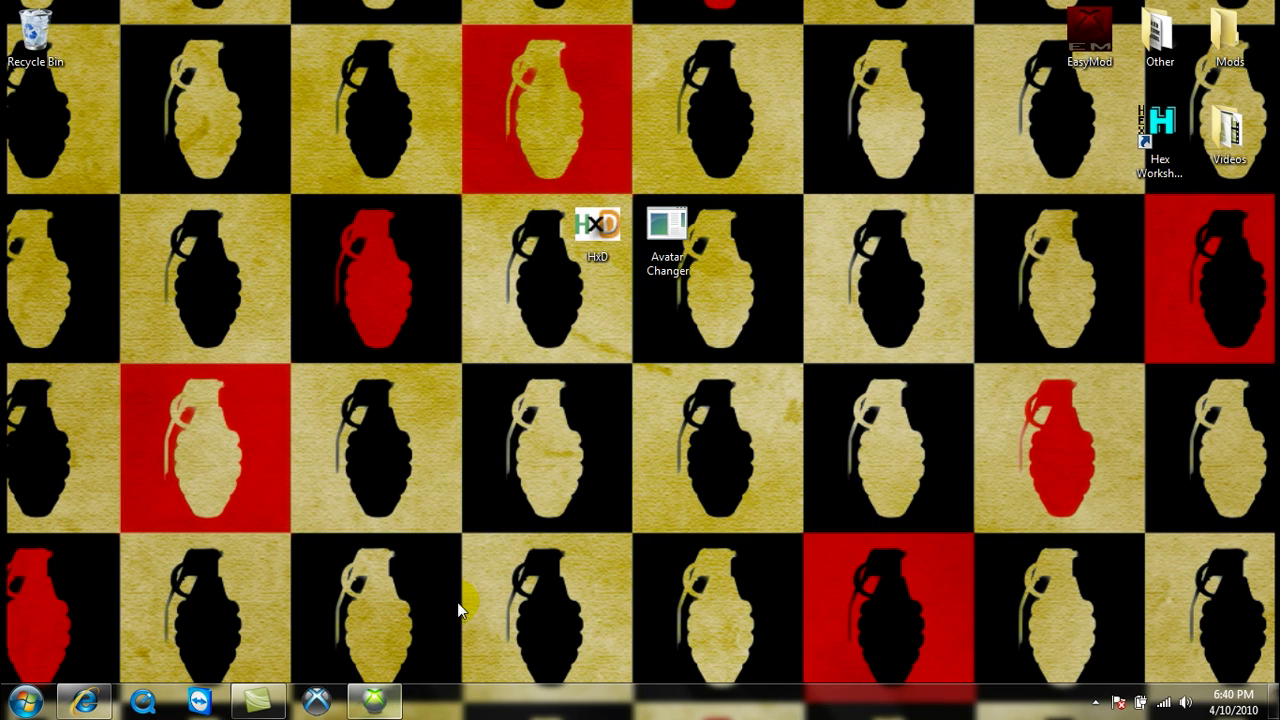
pyautogui.moveTo(435, 633)
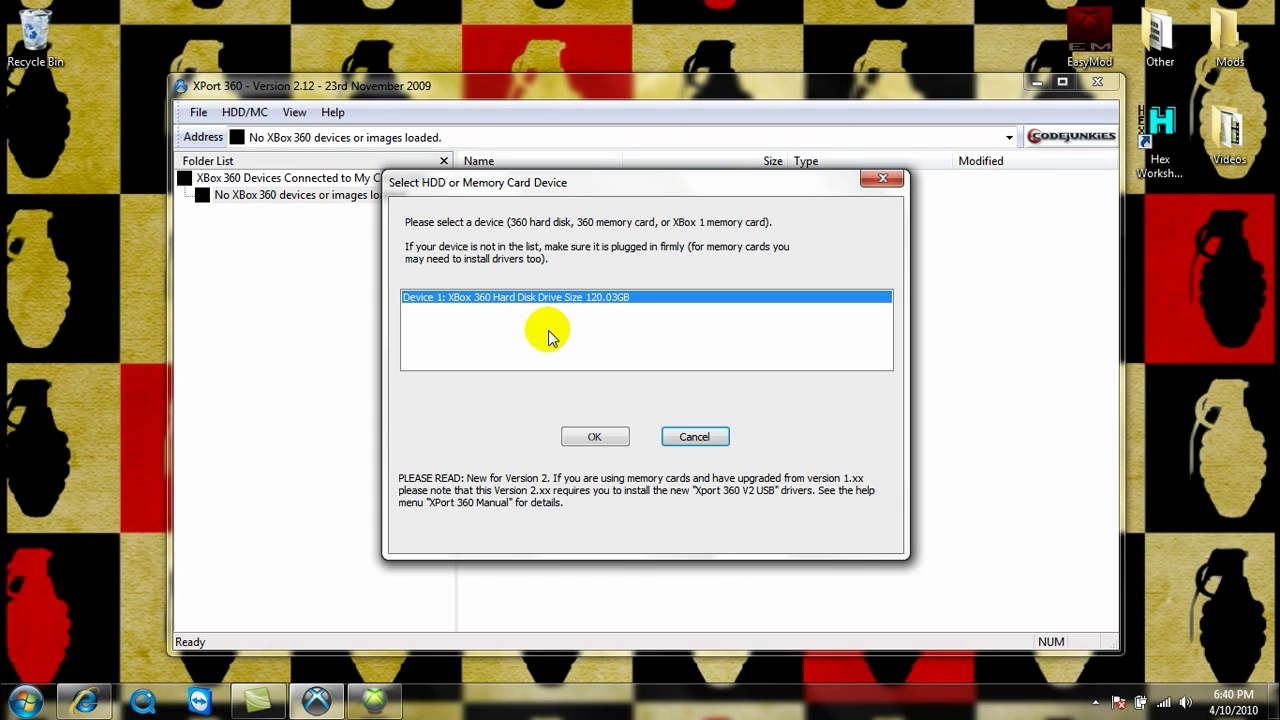
# Load the 120GB hard drive and browse to Partition 3 > Content > E00002815A6F7CF0 > FFFE07D1 > 00010000.
pyautogui.click(694, 436)
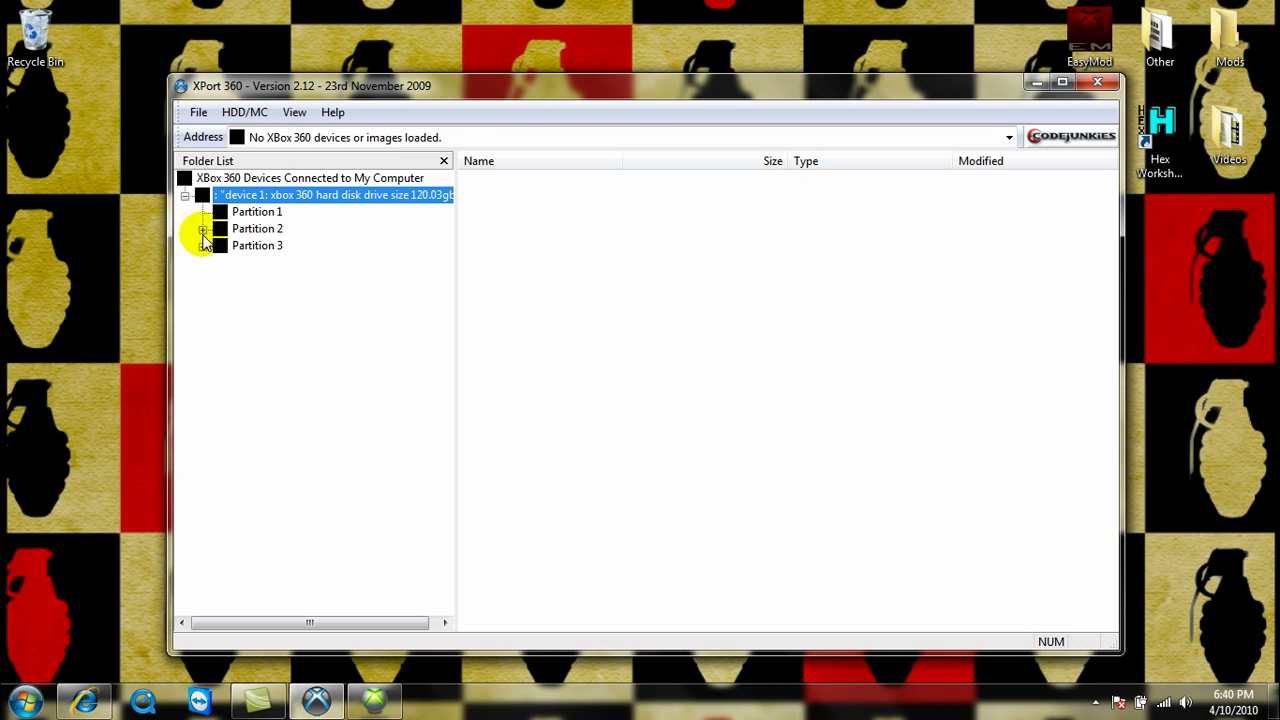
pyautogui.click(202, 245)
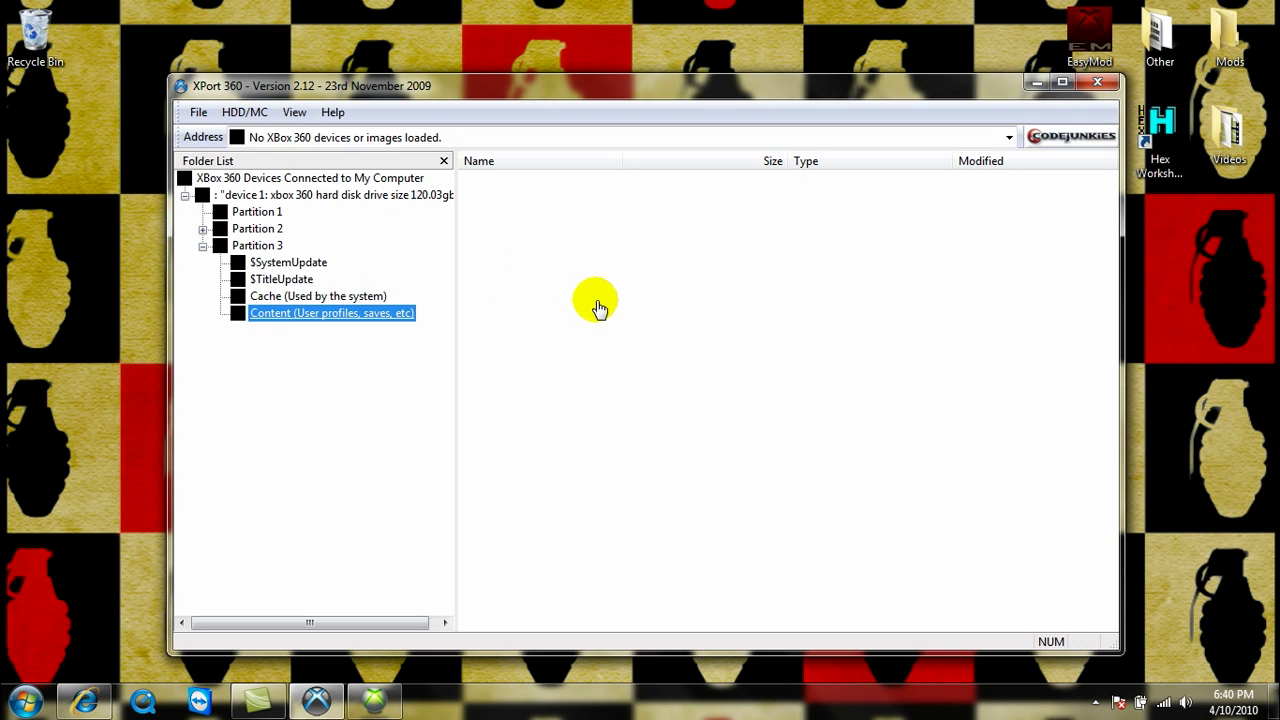
pyautogui.doubleClick(331, 313)
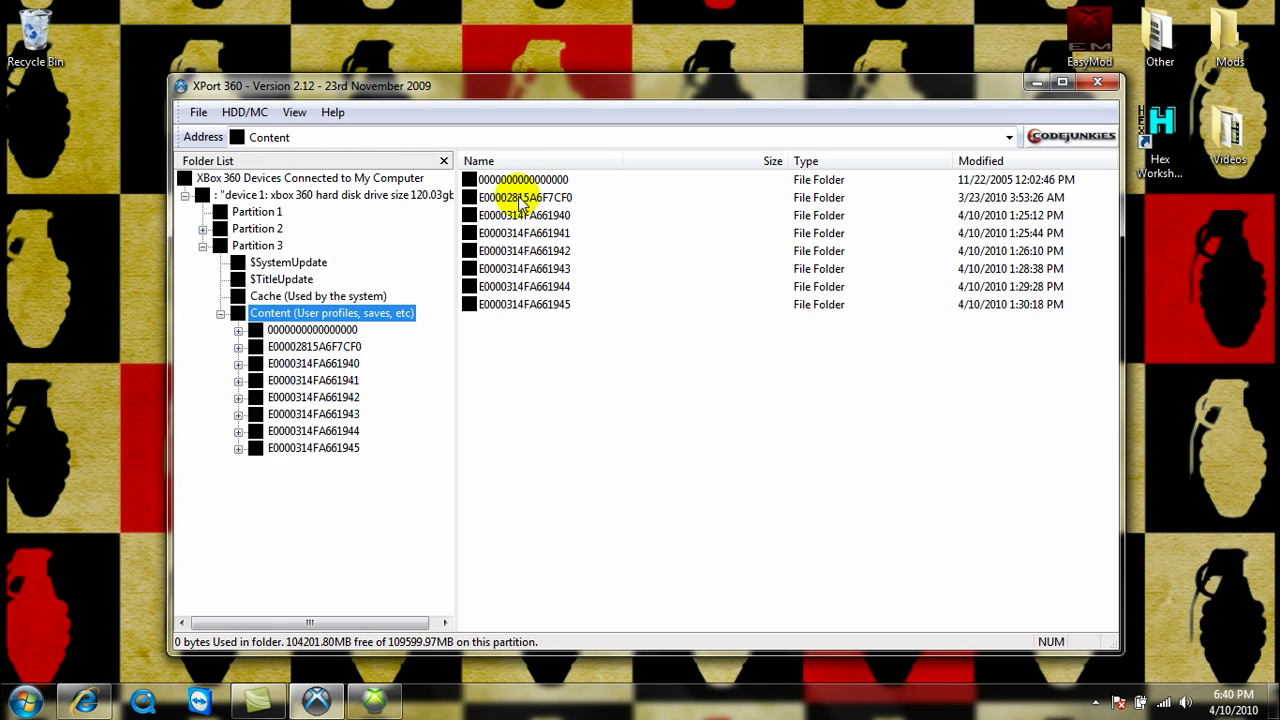
pyautogui.doubleClick(523, 197)
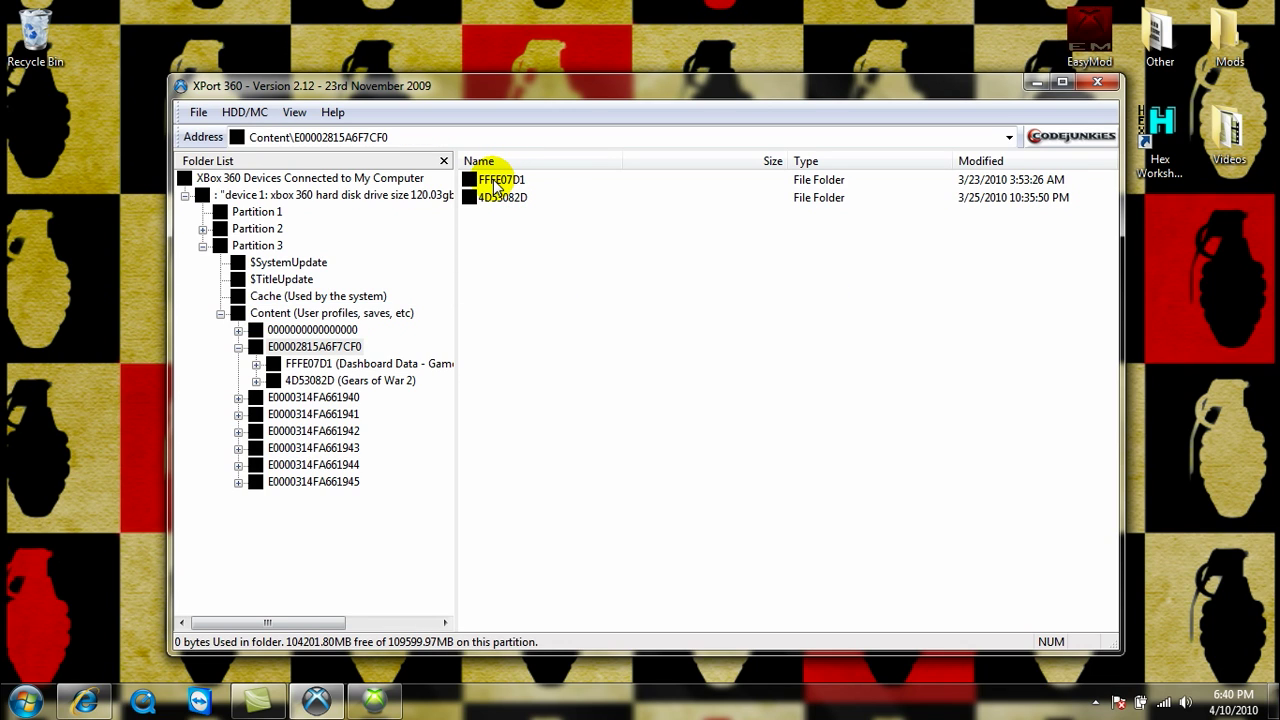
pyautogui.click(479, 161)
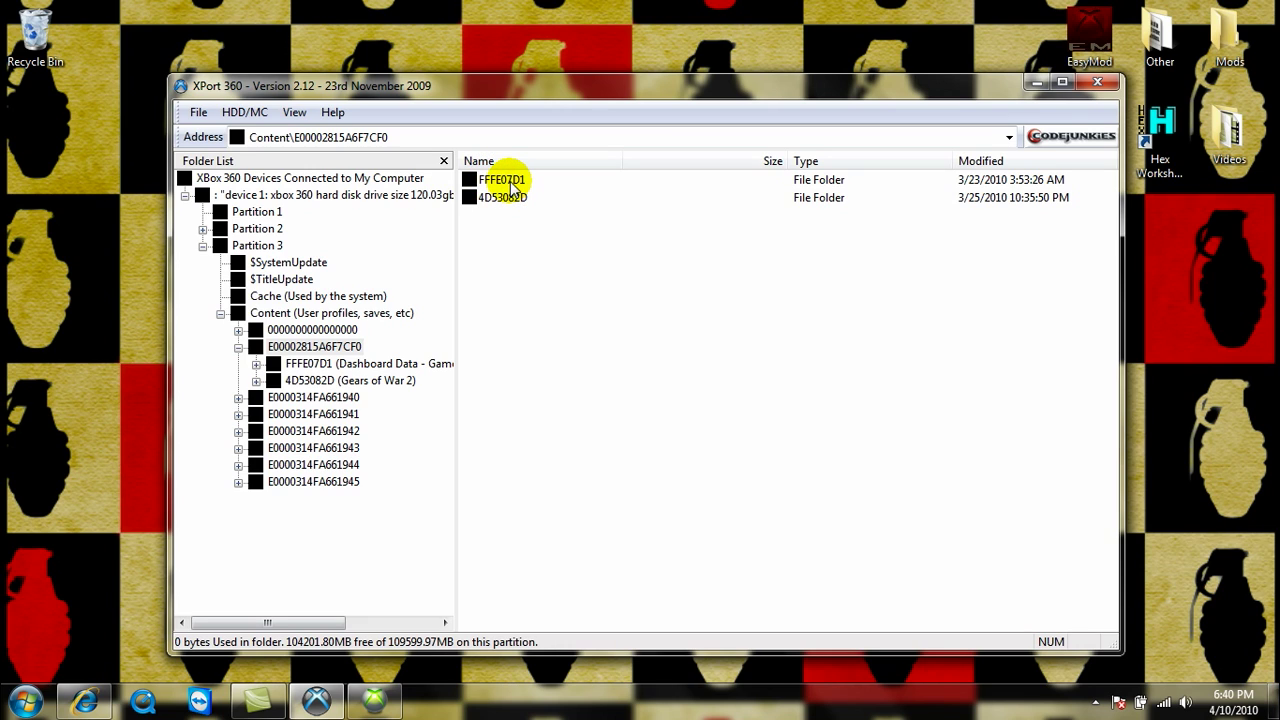
pyautogui.doubleClick(502, 180)
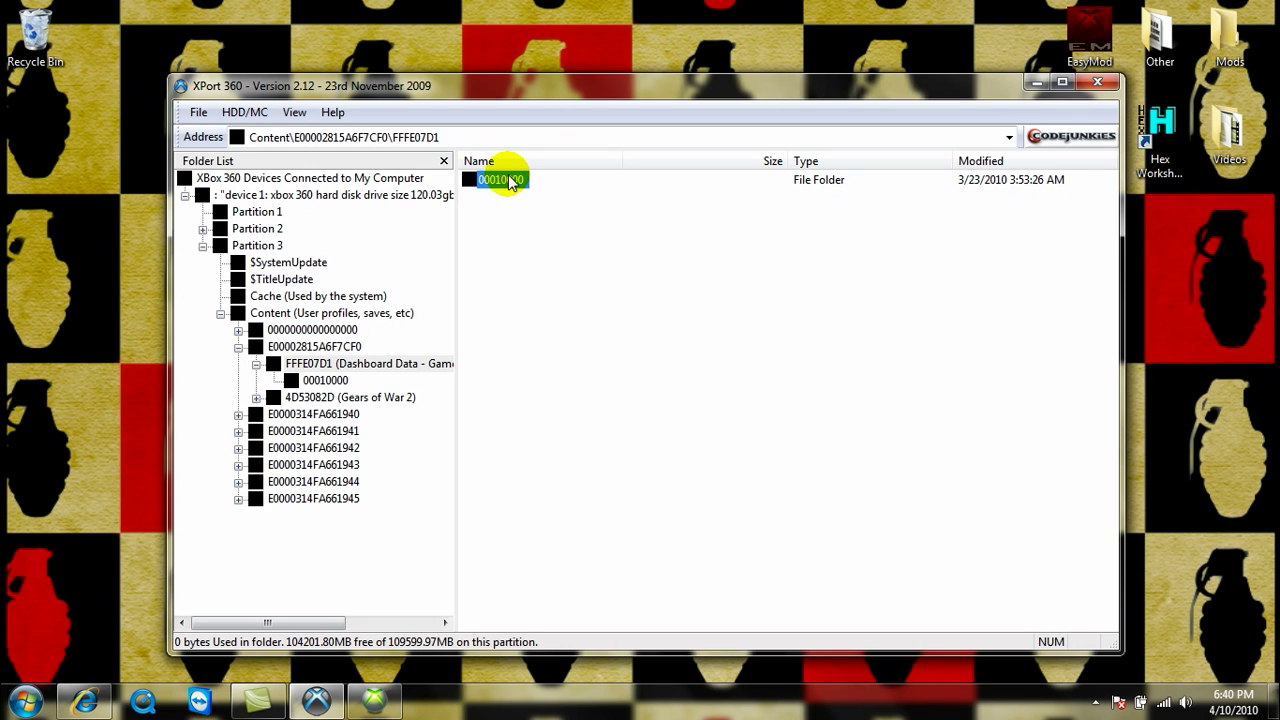
pyautogui.doubleClick(500, 179)
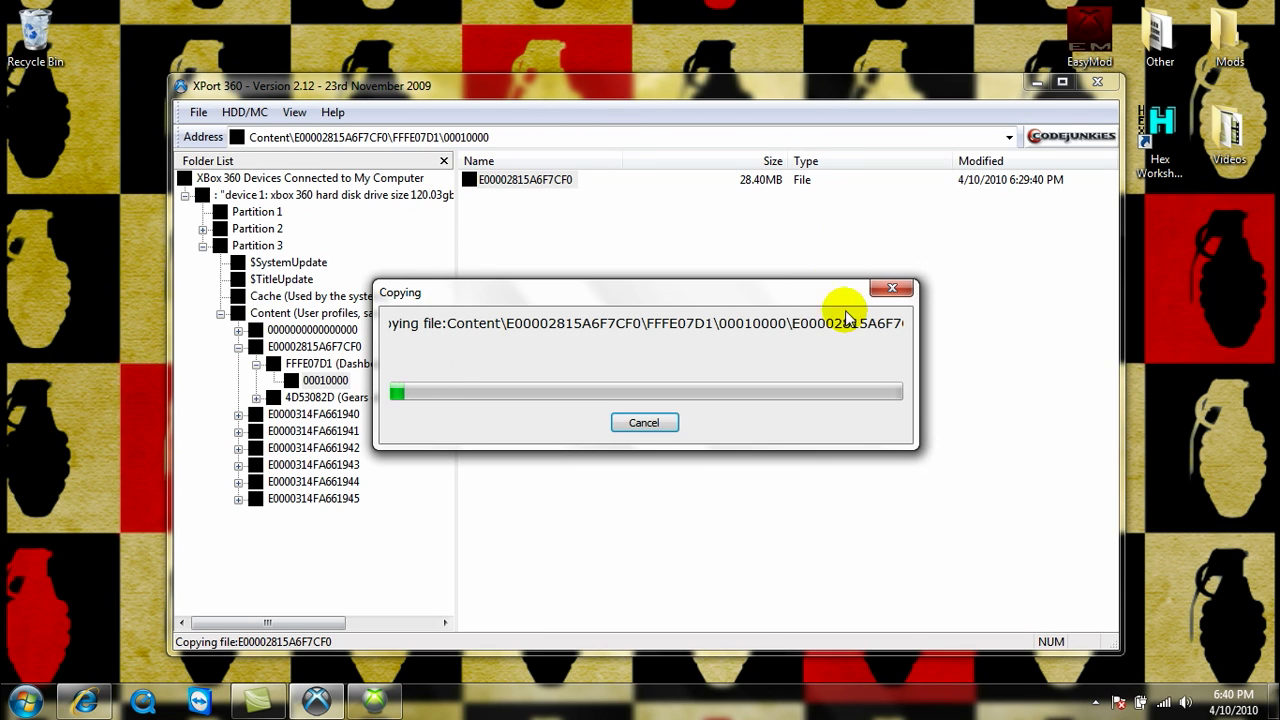
pyautogui.moveTo(948, 272)
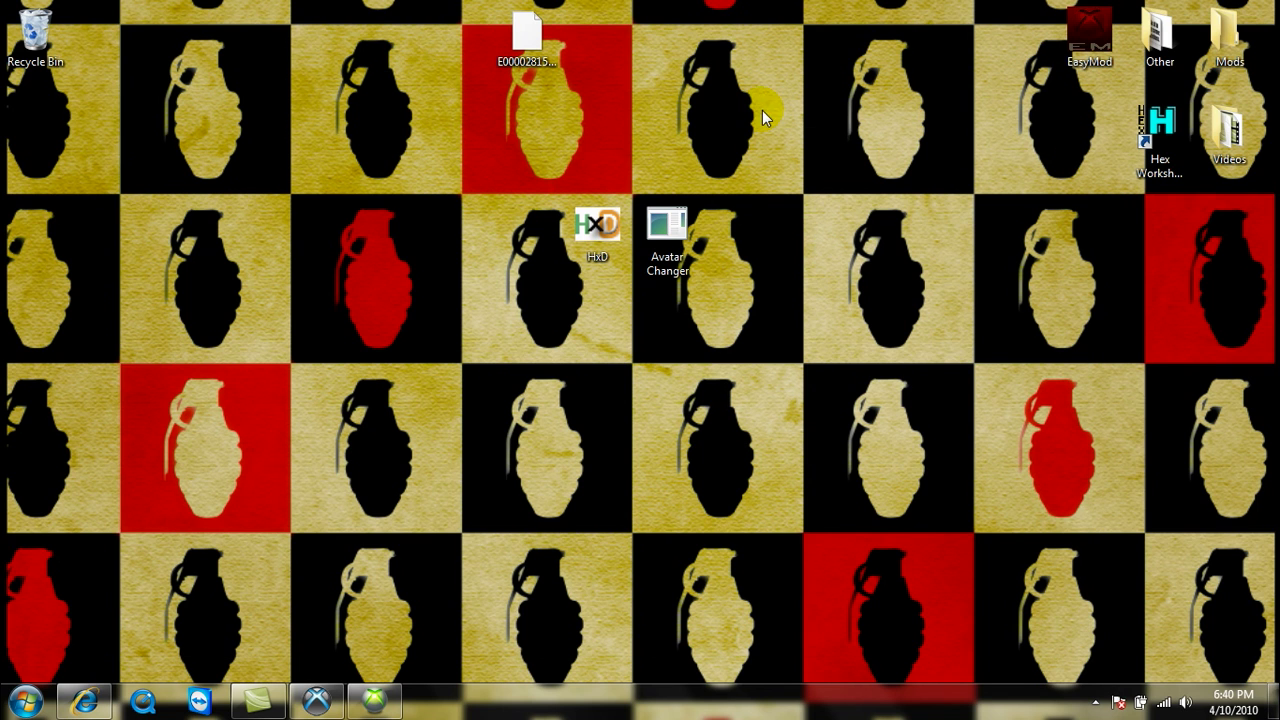
pyautogui.doubleClick(597, 225)
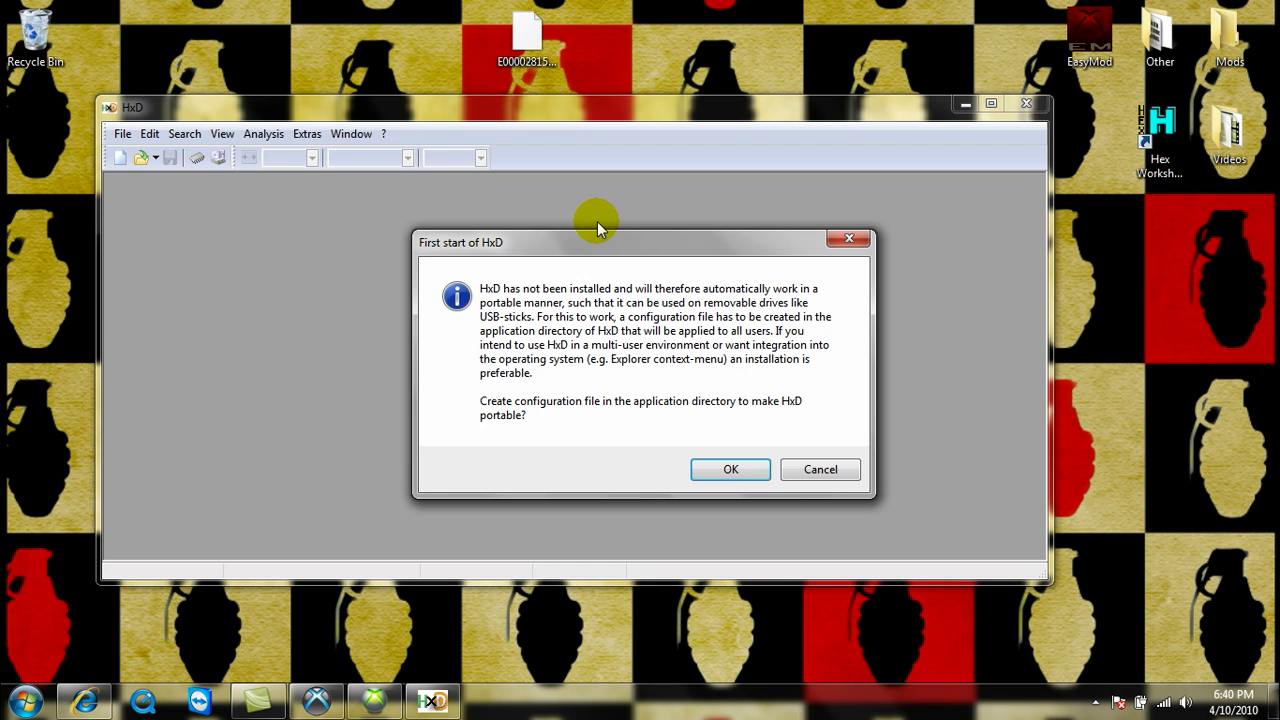
pyautogui.click(730, 469)
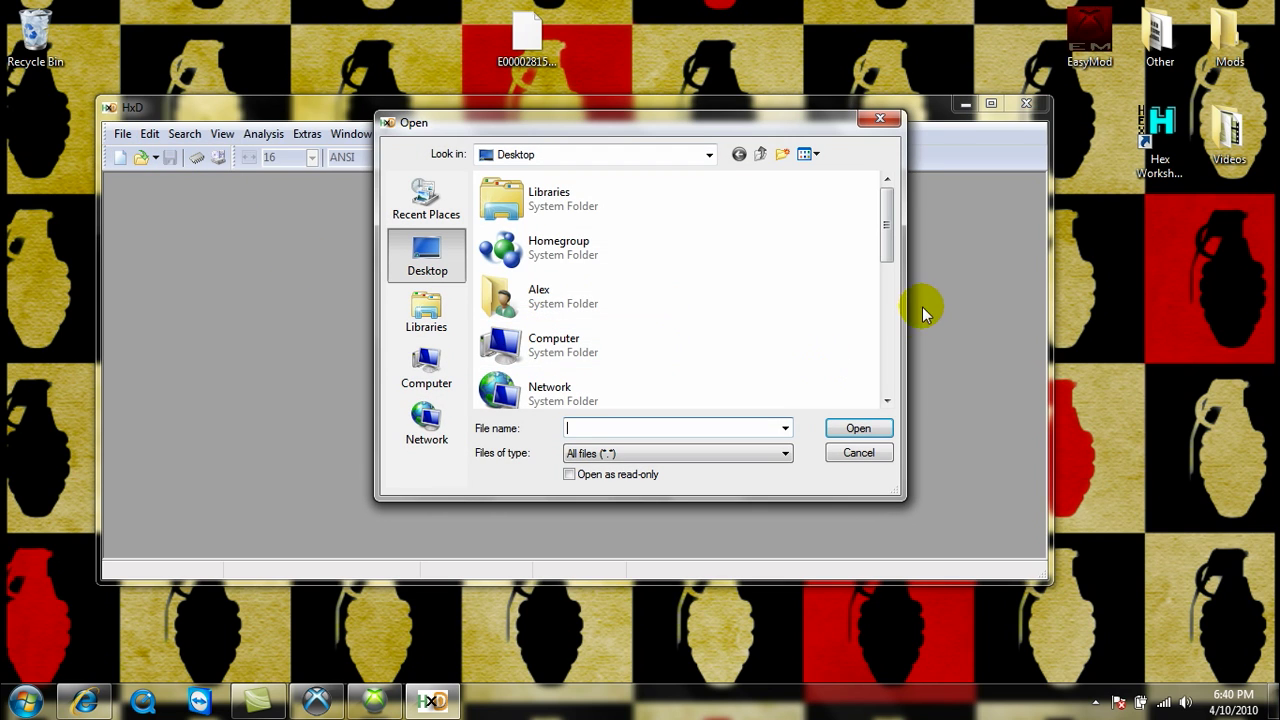
pyautogui.click(575, 238)
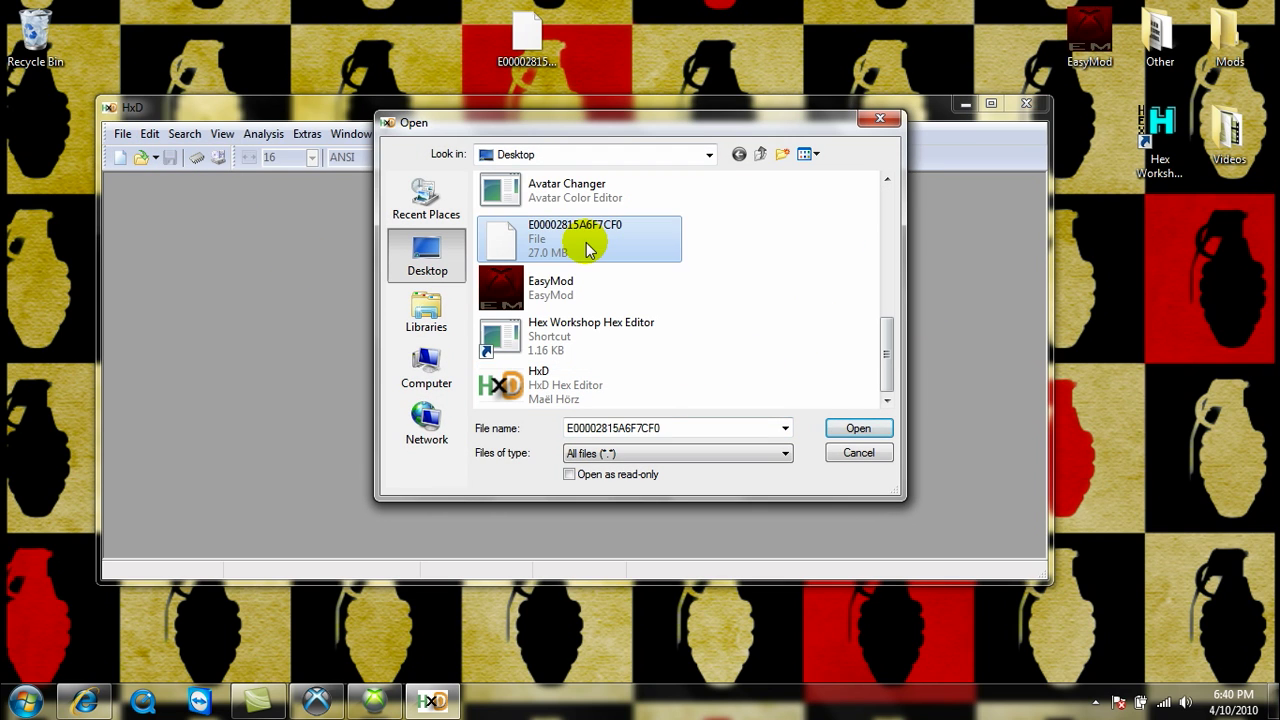
pyautogui.click(857, 428)
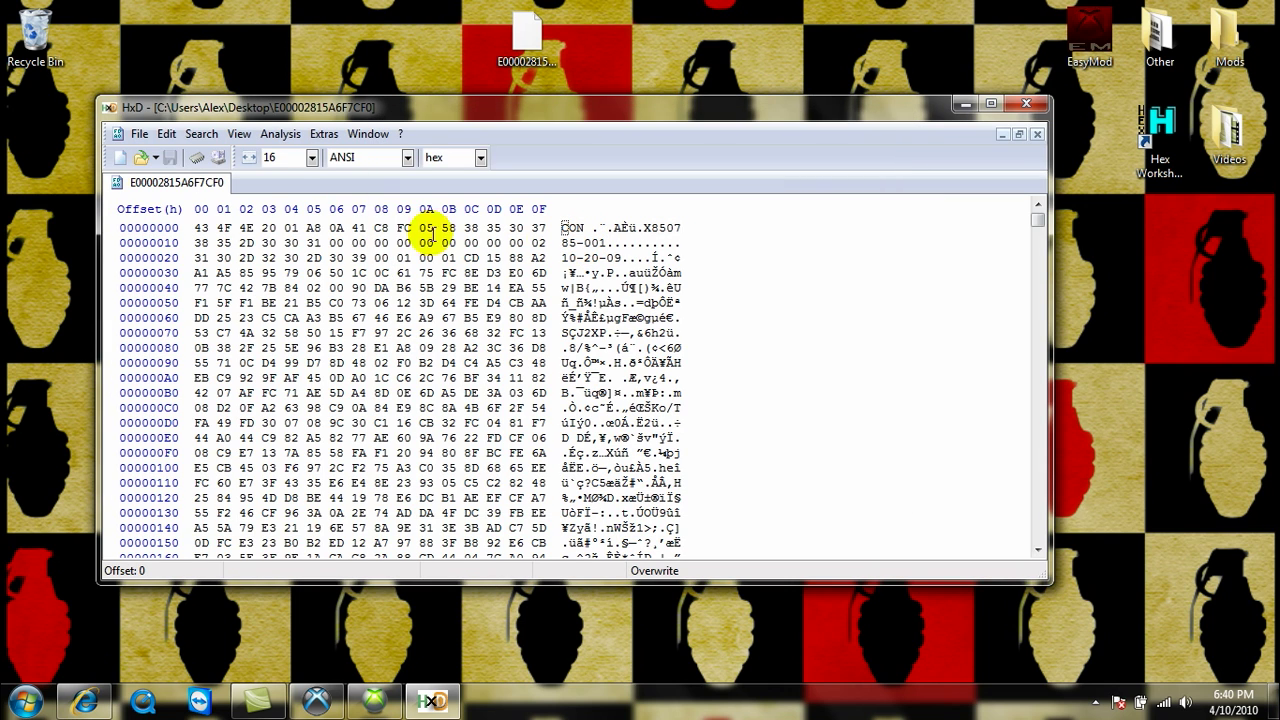
# Search the profile for hex bytes C1 C8 F1 and show offsets as decimal.
pyautogui.click(201, 133)
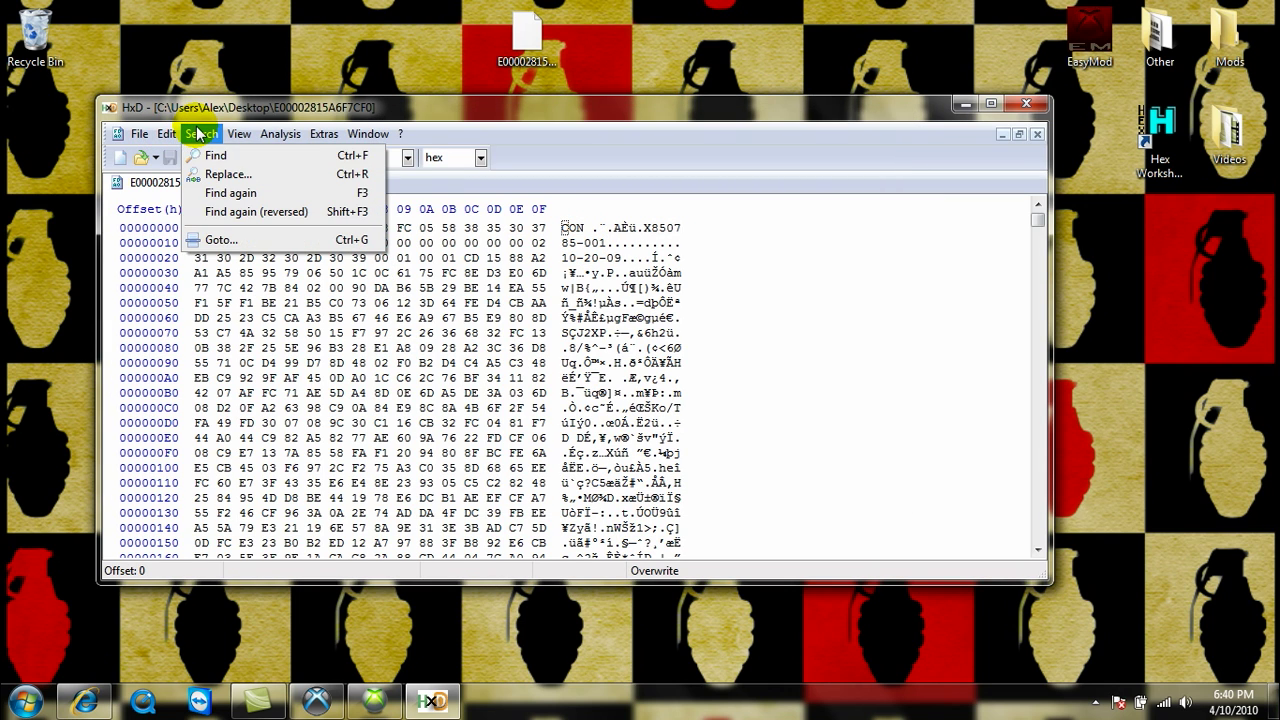
pyautogui.click(215, 155)
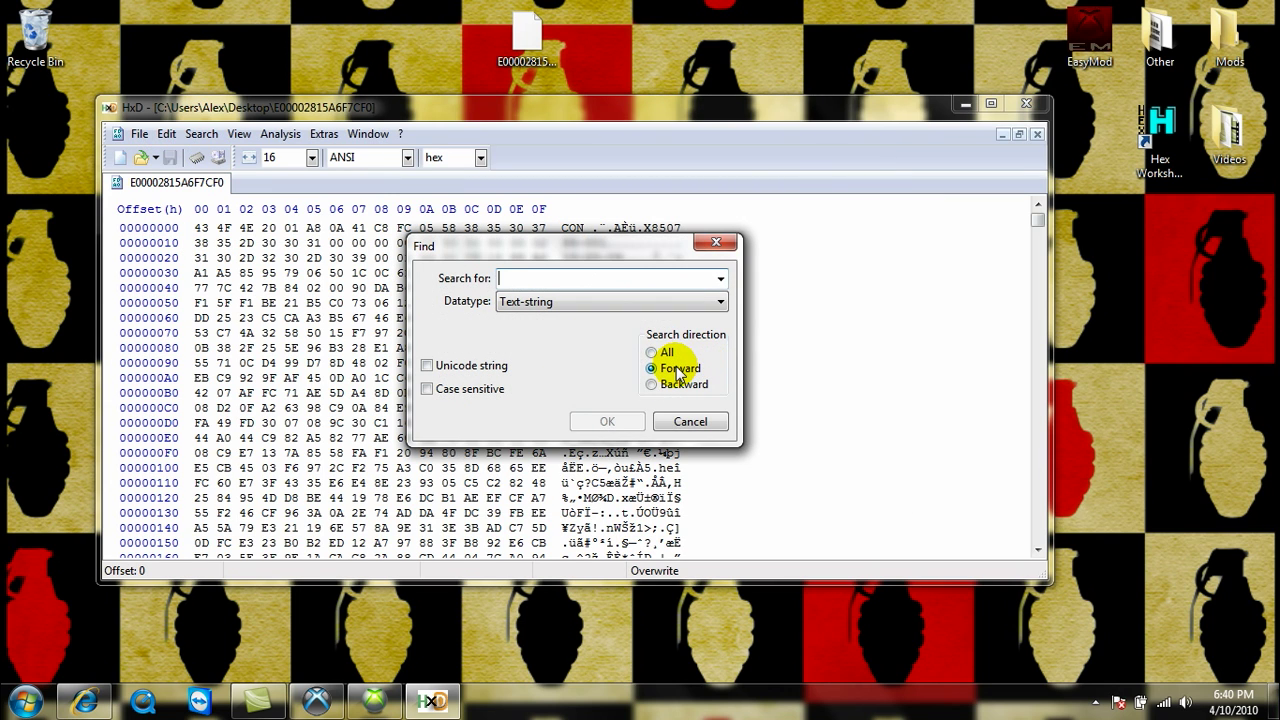
pyautogui.write('c1')
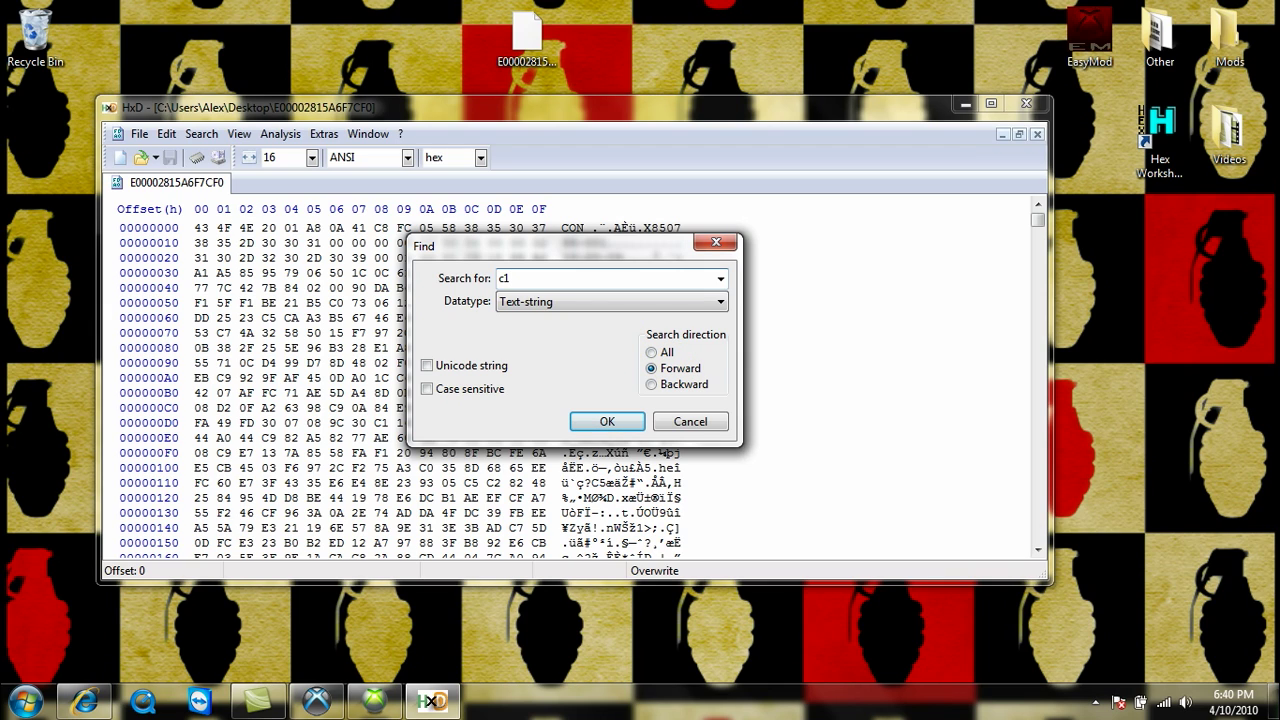
pyautogui.write('C8 F1')
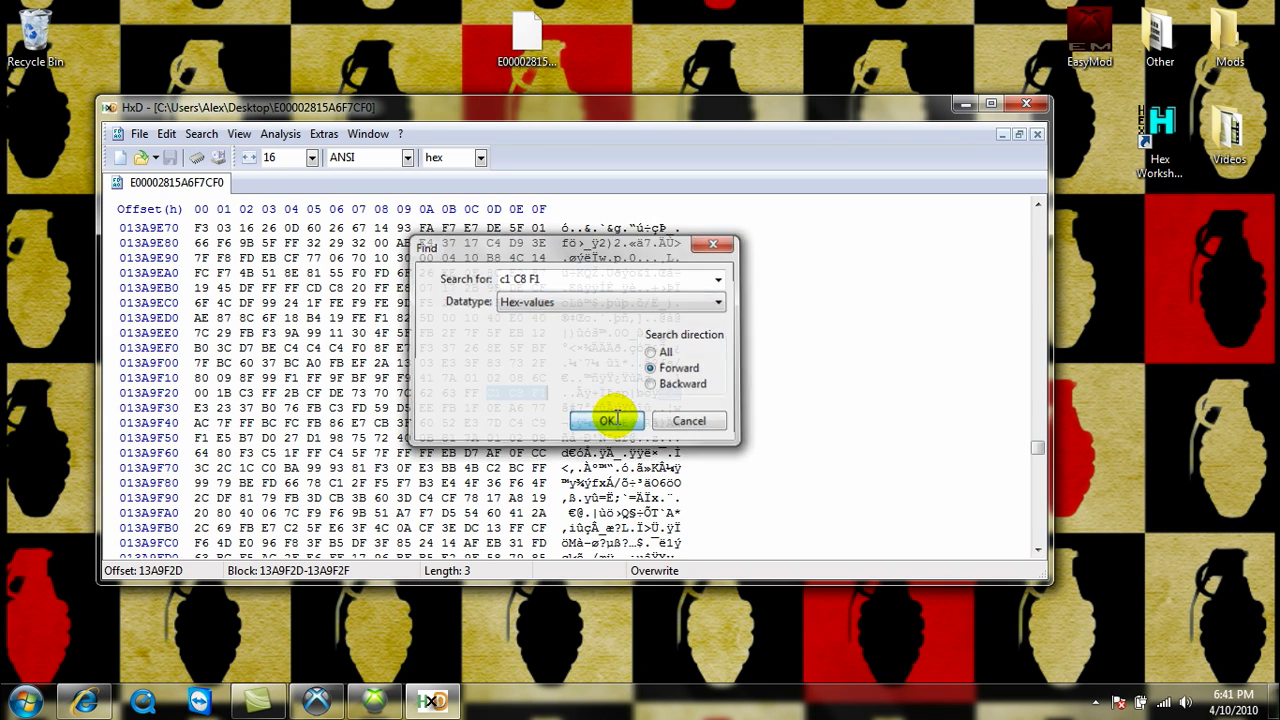
pyautogui.click(608, 420)
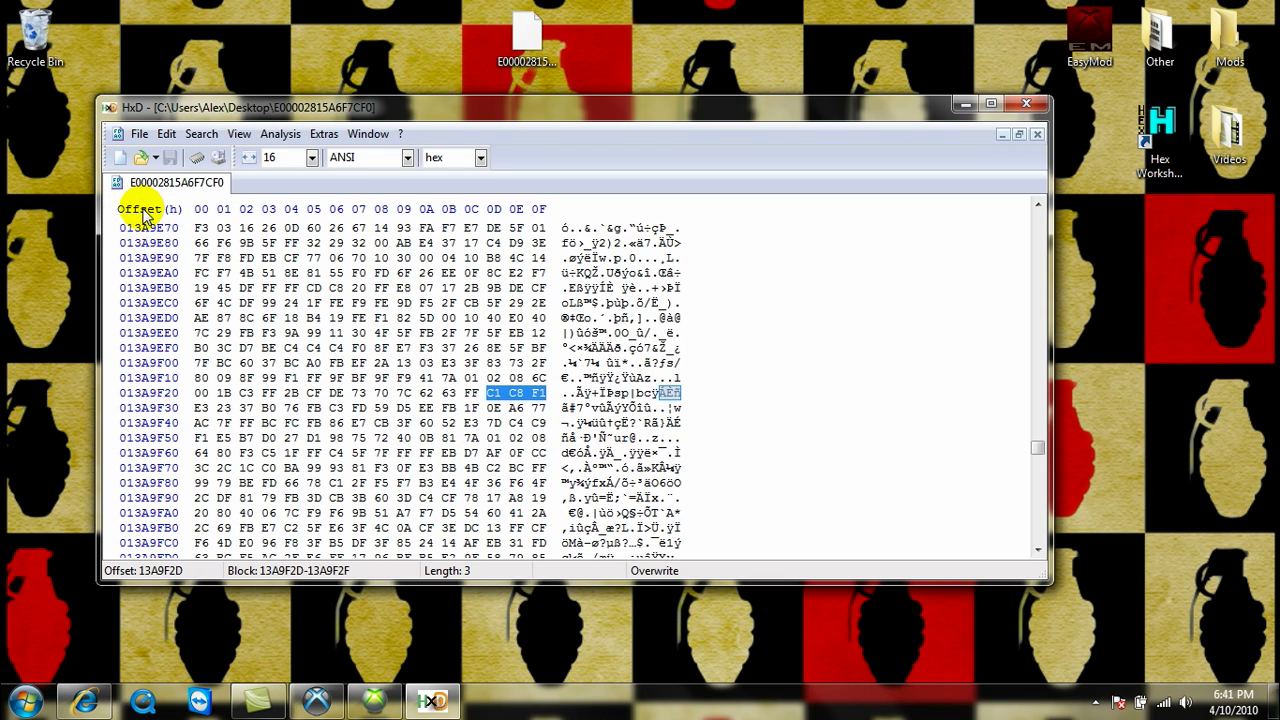
pyautogui.click(453, 157)
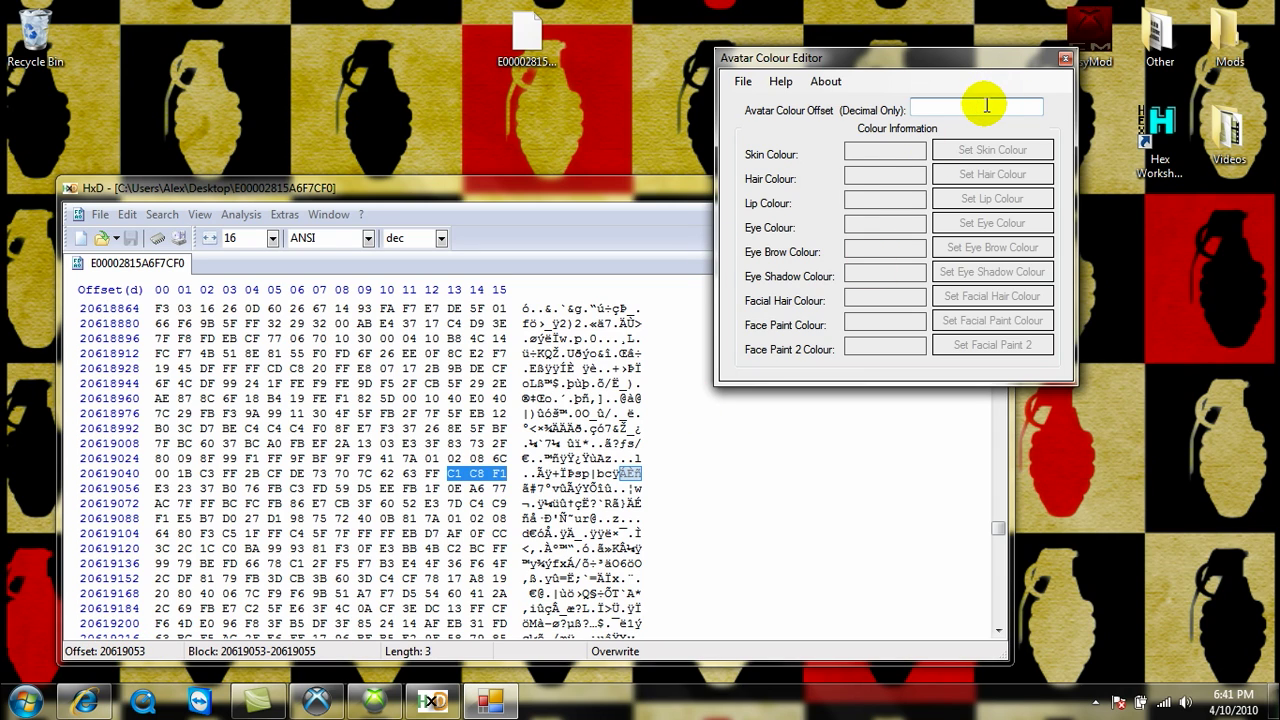
# Enter offset 20619053 and load the gamer profile file from the Desktop.
pyautogui.write('20619053')
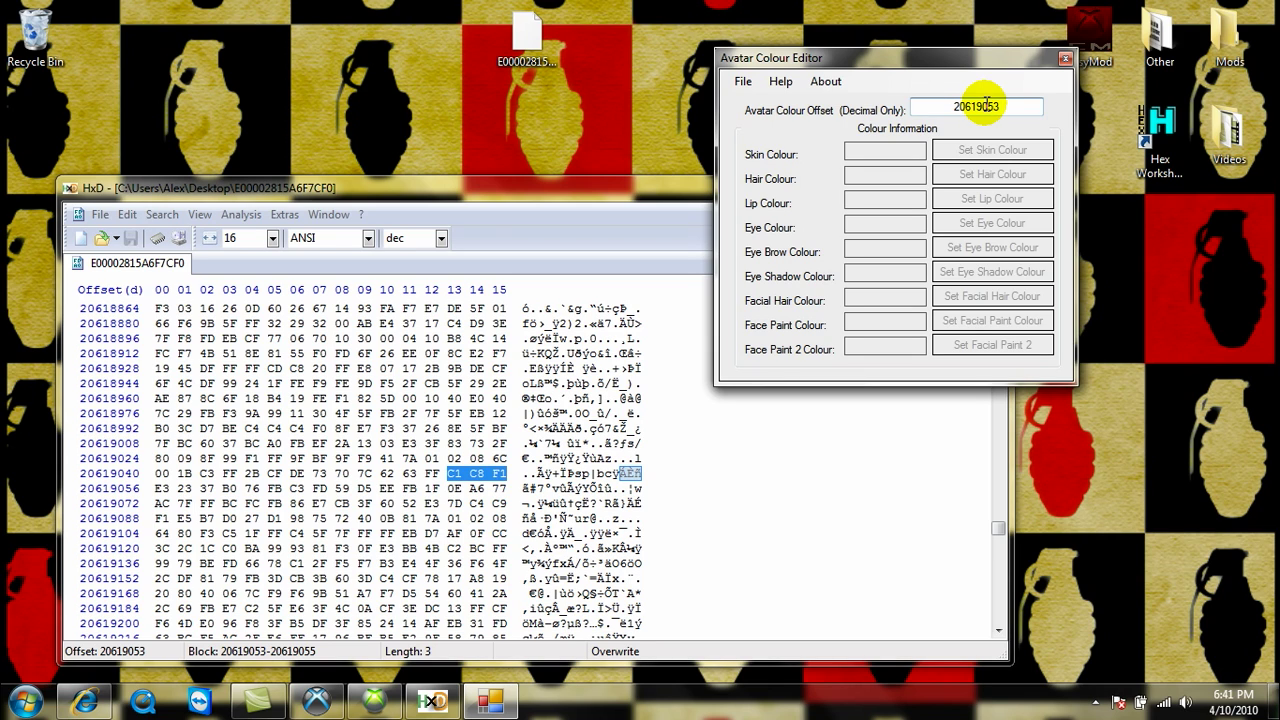
pyautogui.click(742, 81)
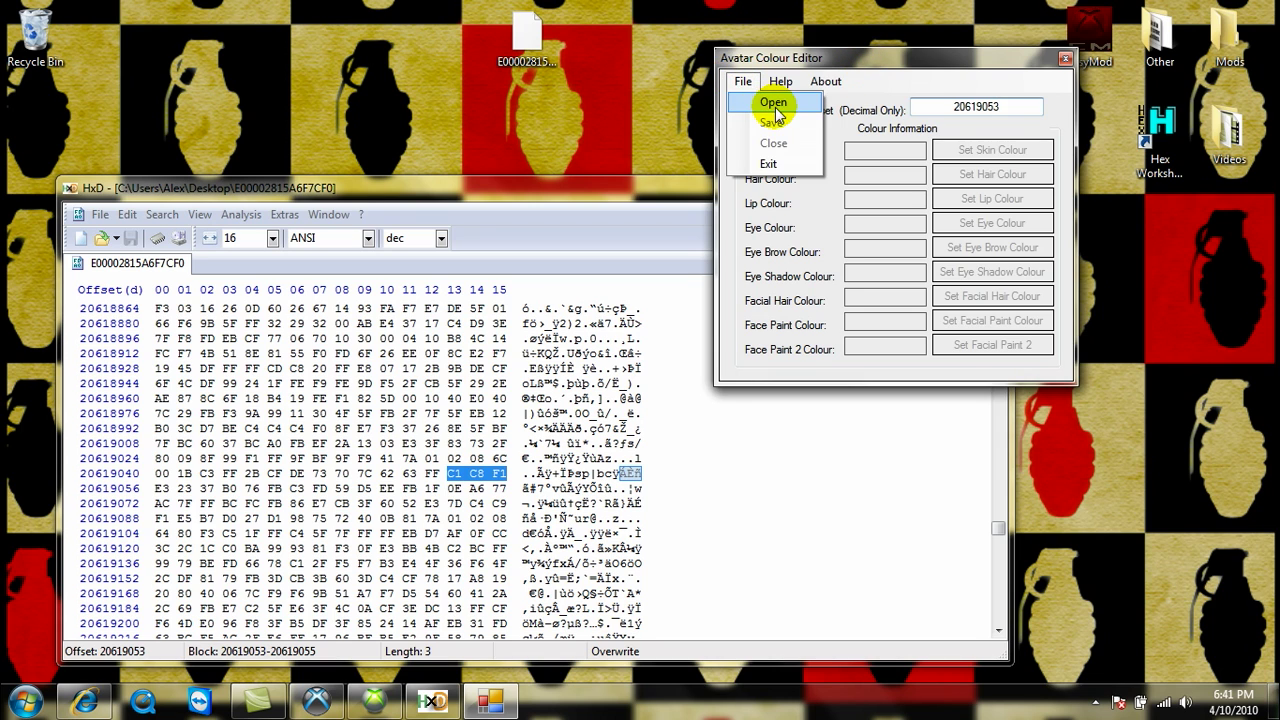
pyautogui.click(773, 102)
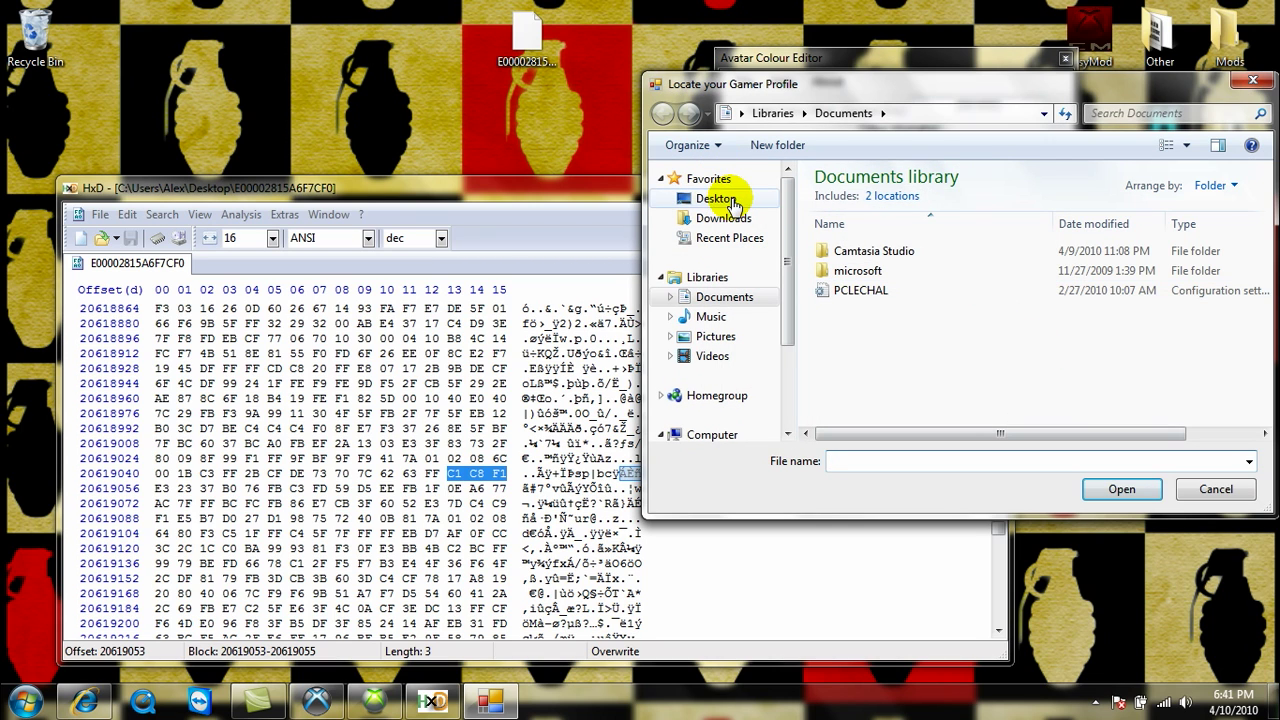
pyautogui.click(716, 198)
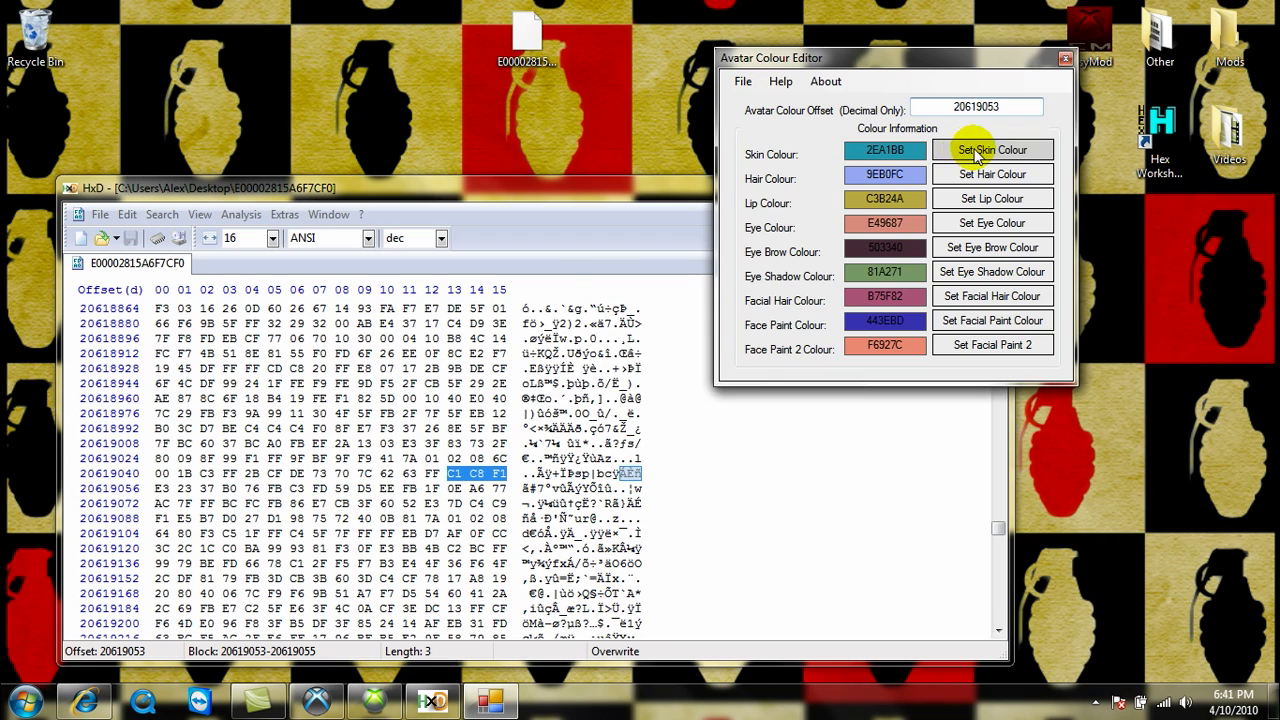
# Set the avatar skin to cyan, hair to pink and lips to green.
pyautogui.click(991, 149)
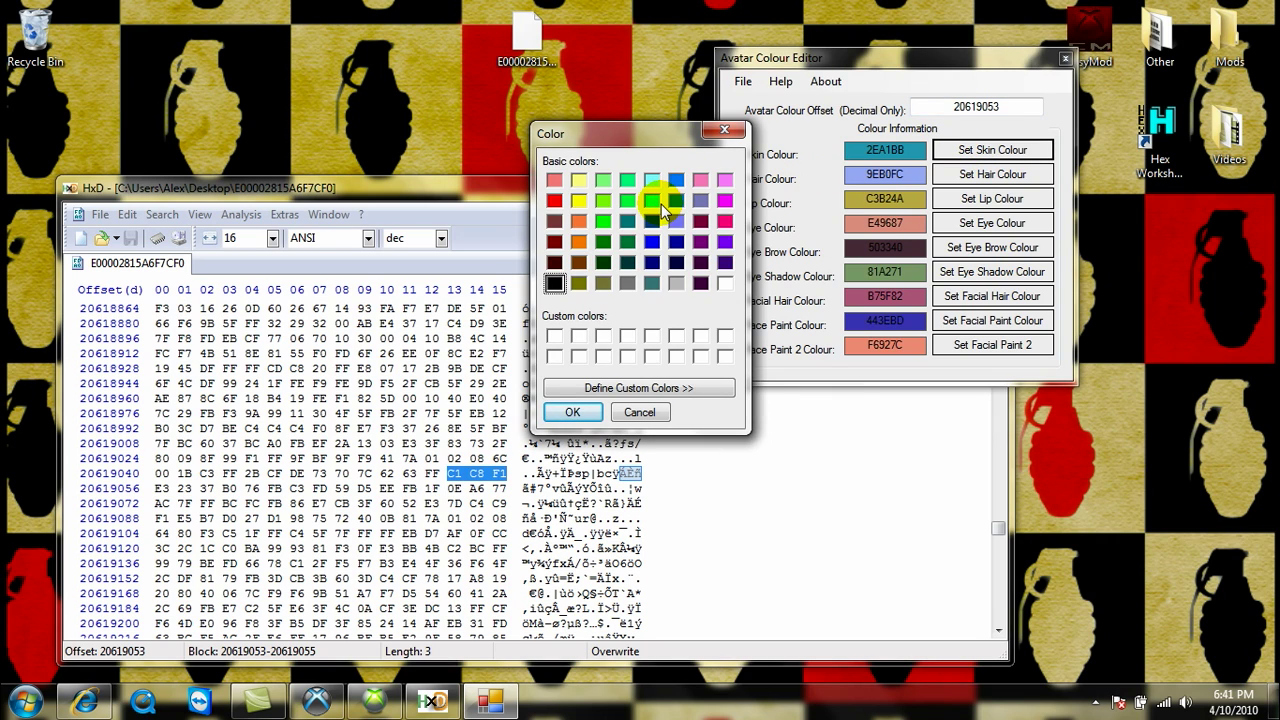
pyautogui.moveTo(658, 205)
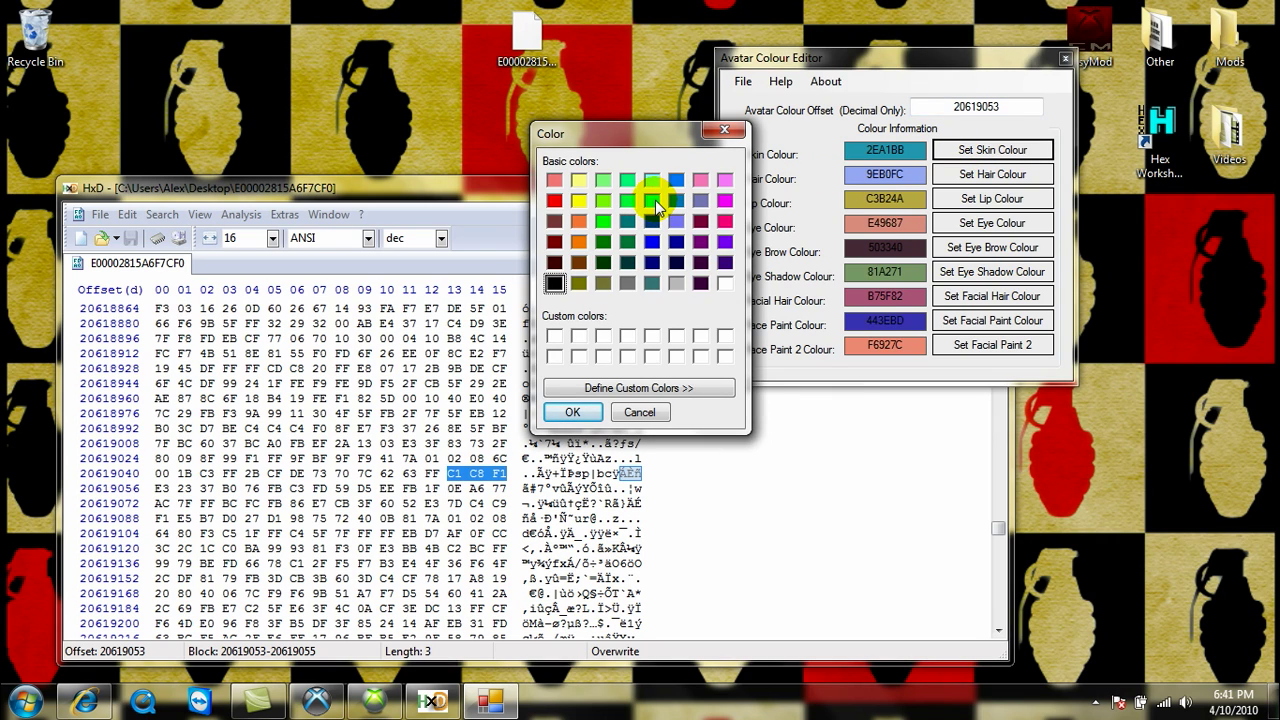
pyautogui.click(572, 412)
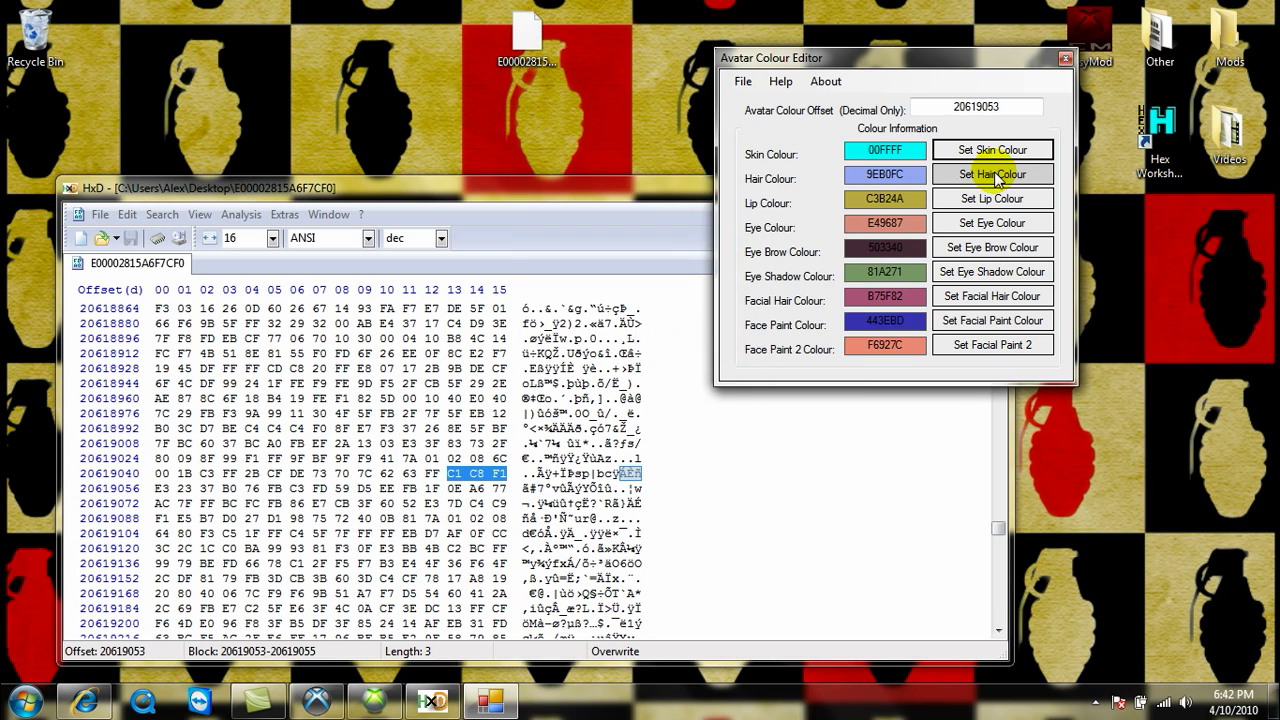
pyautogui.click(991, 174)
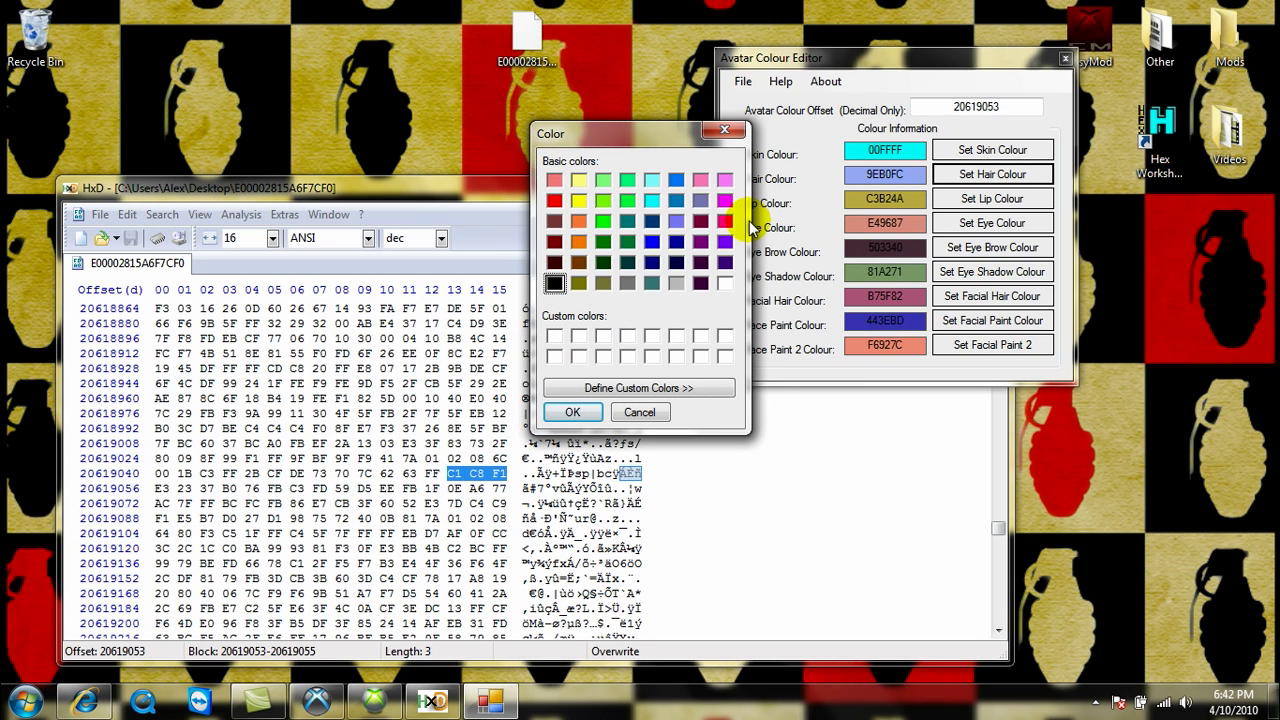
pyautogui.moveTo(726, 226)
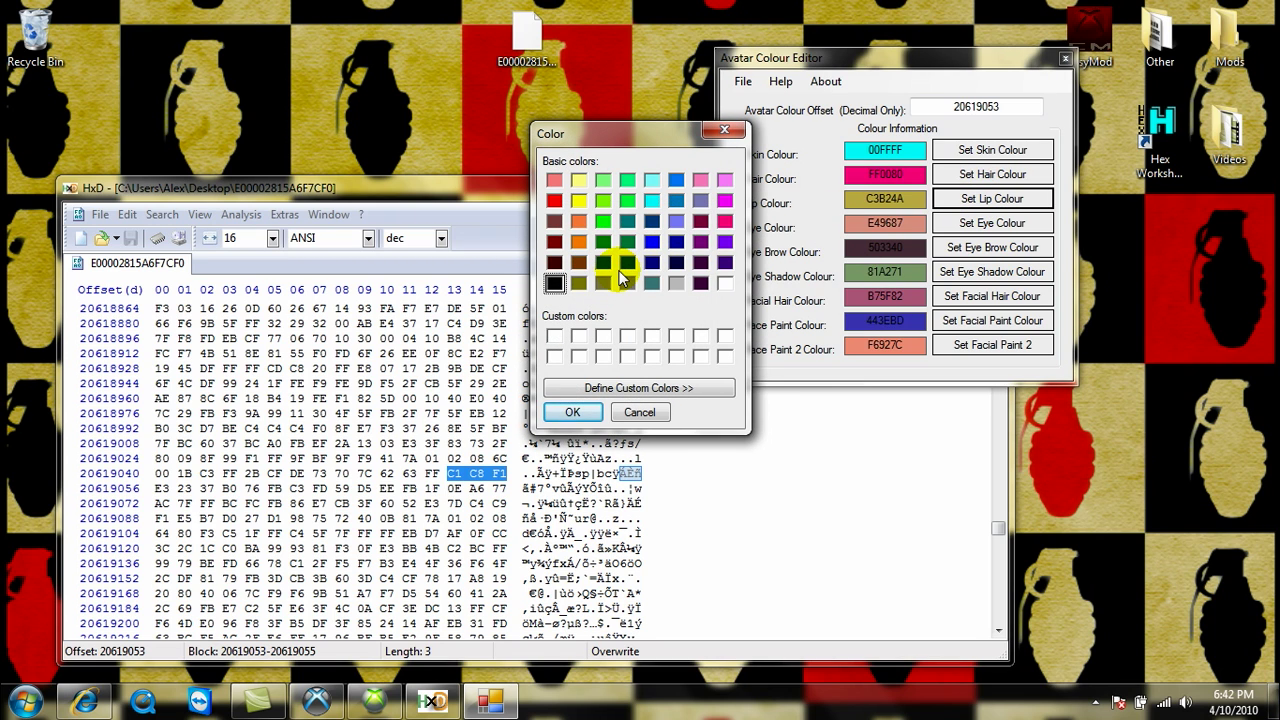
pyautogui.click(603, 222)
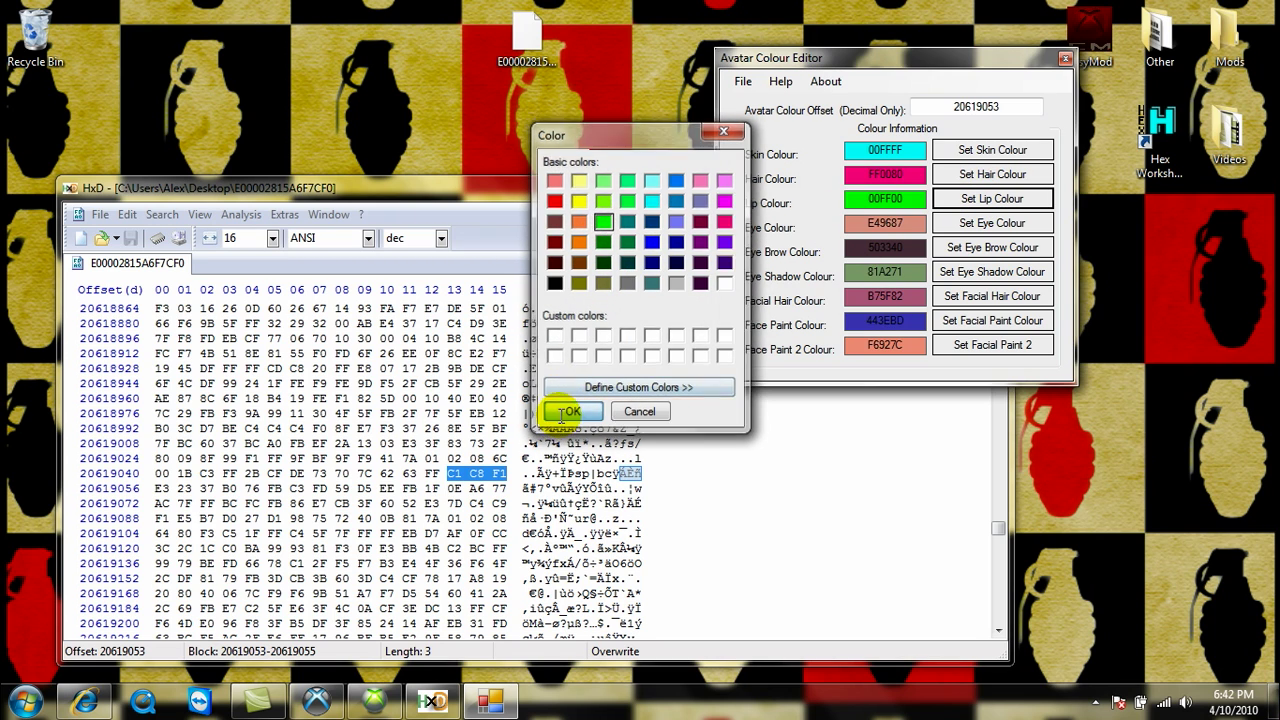
pyautogui.click(554, 199)
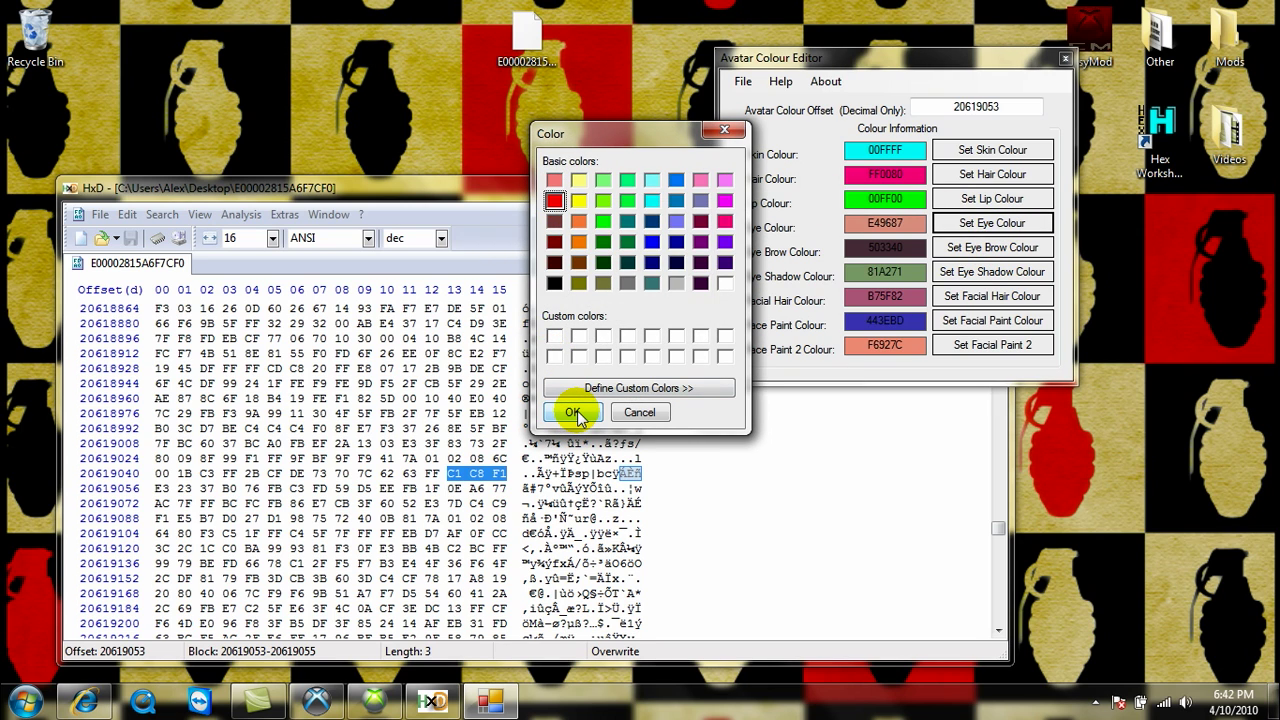
# Set eyes to red and eyebrows to black, then close the colour editor.
pyautogui.click(573, 412)
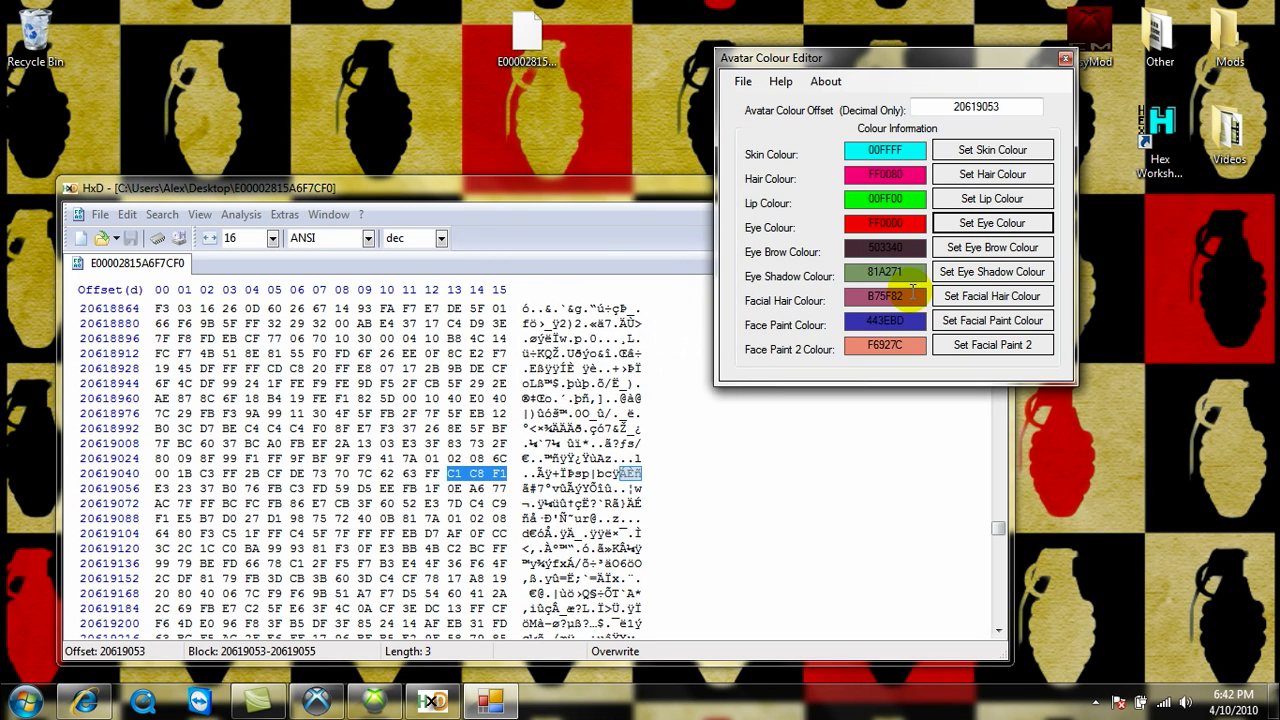
pyautogui.click(991, 295)
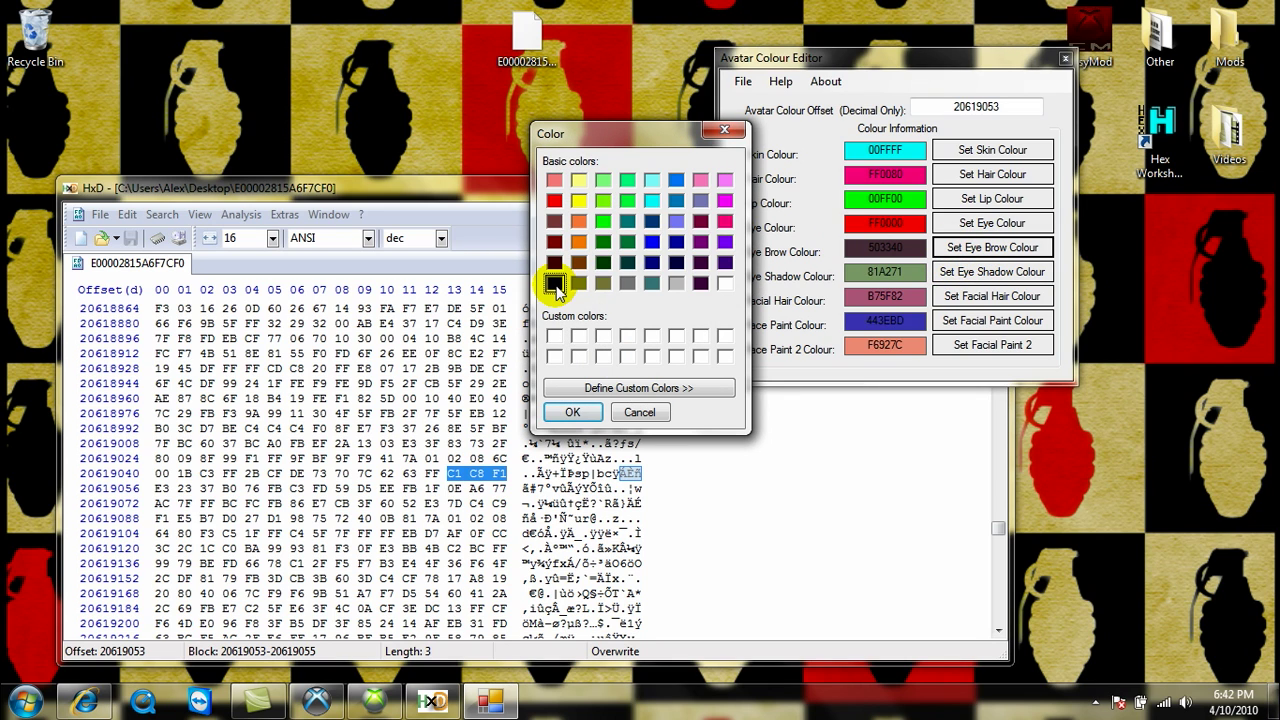
pyautogui.click(572, 412)
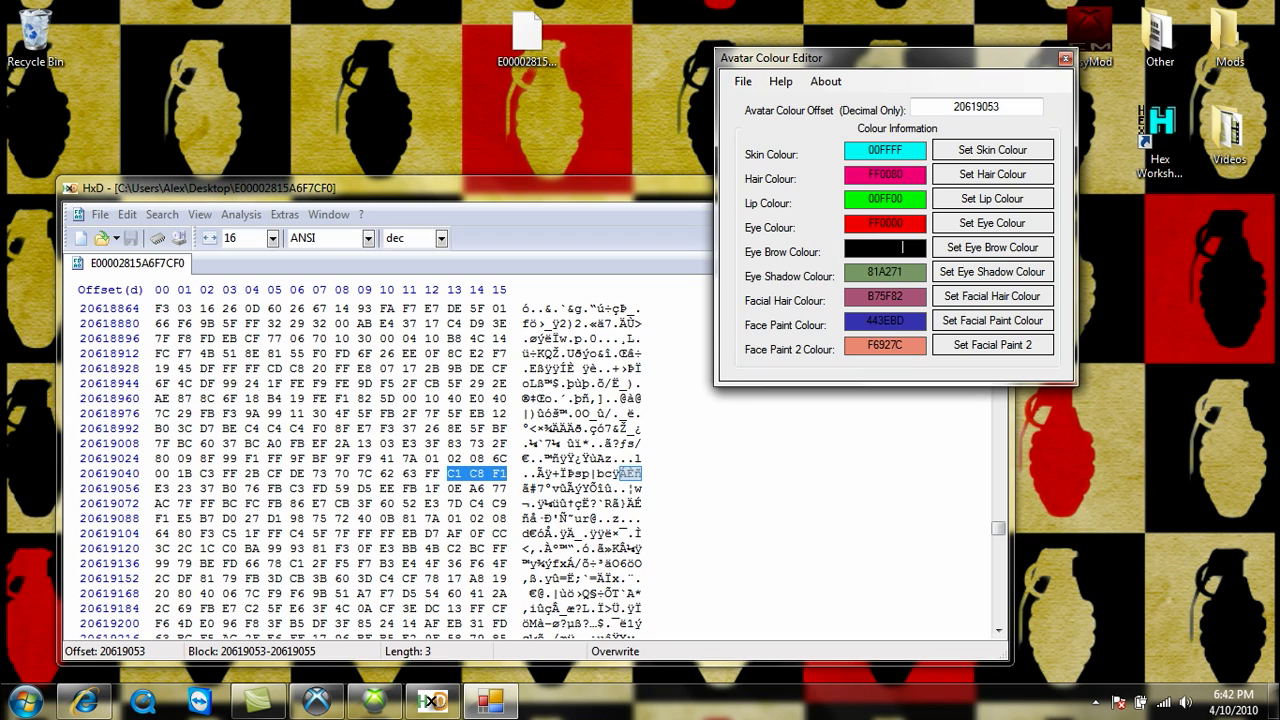
pyautogui.moveTo(980, 308)
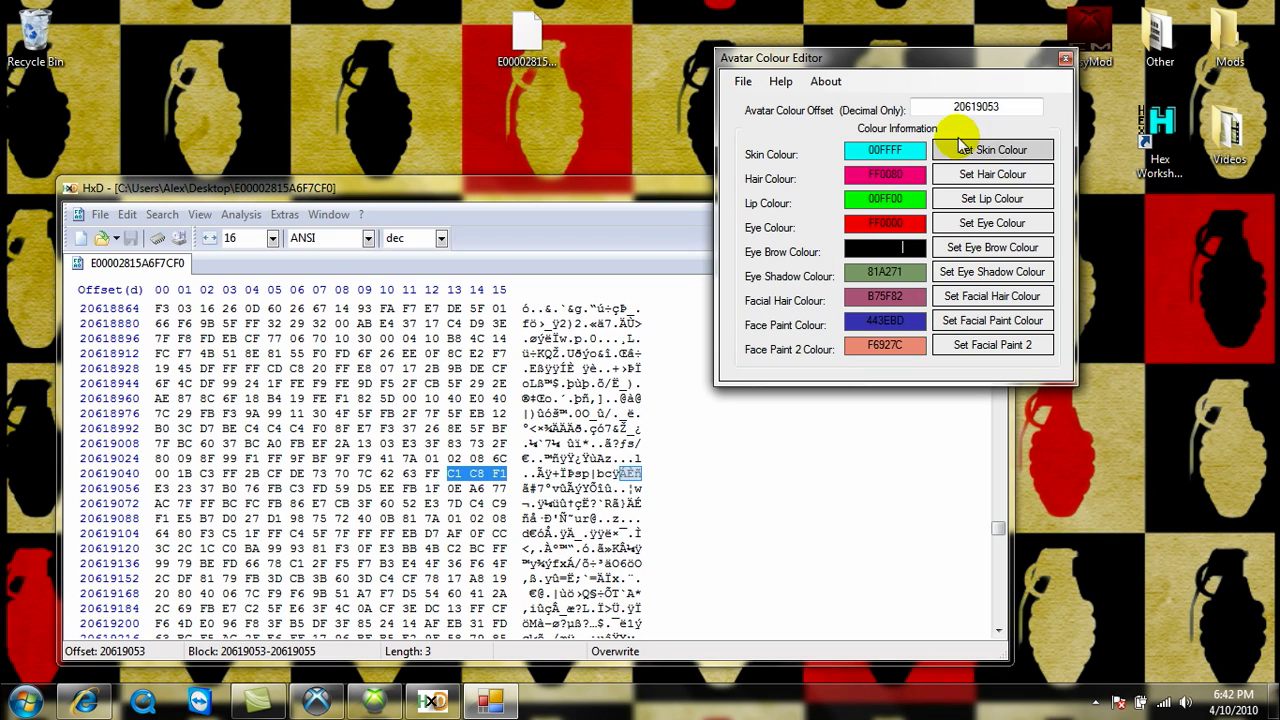
pyautogui.click(743, 81)
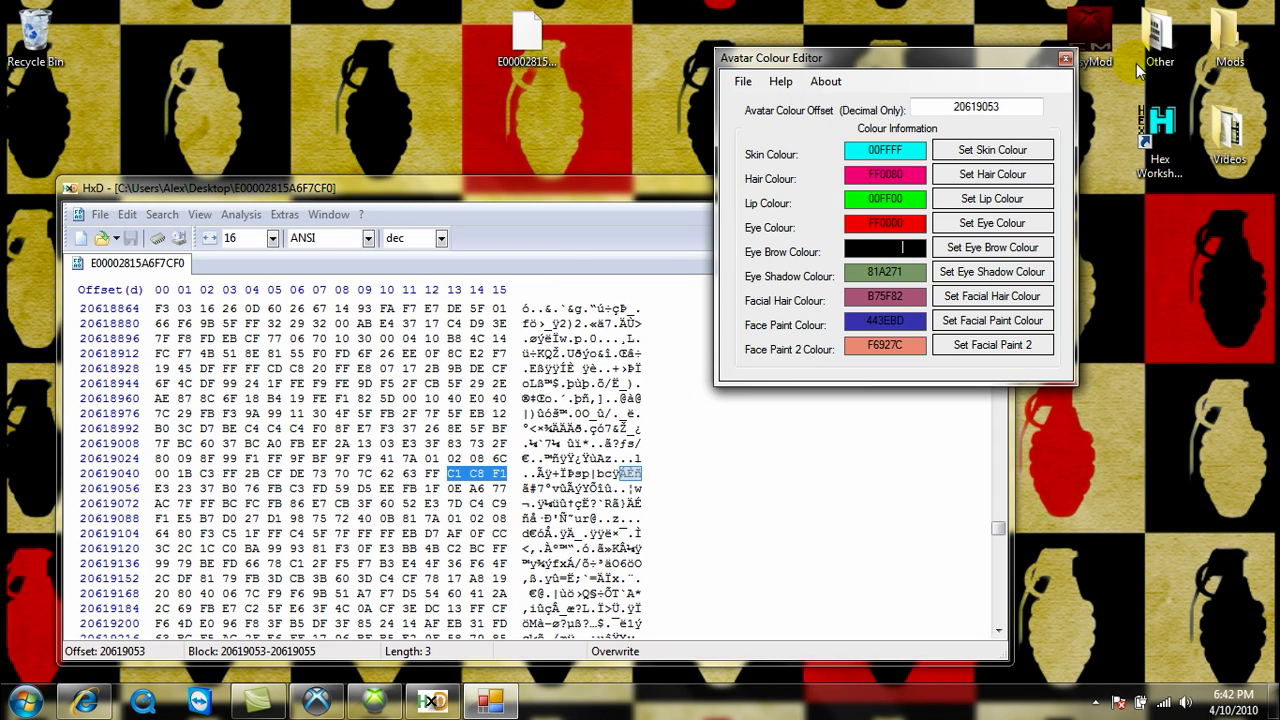
pyautogui.click(1065, 58)
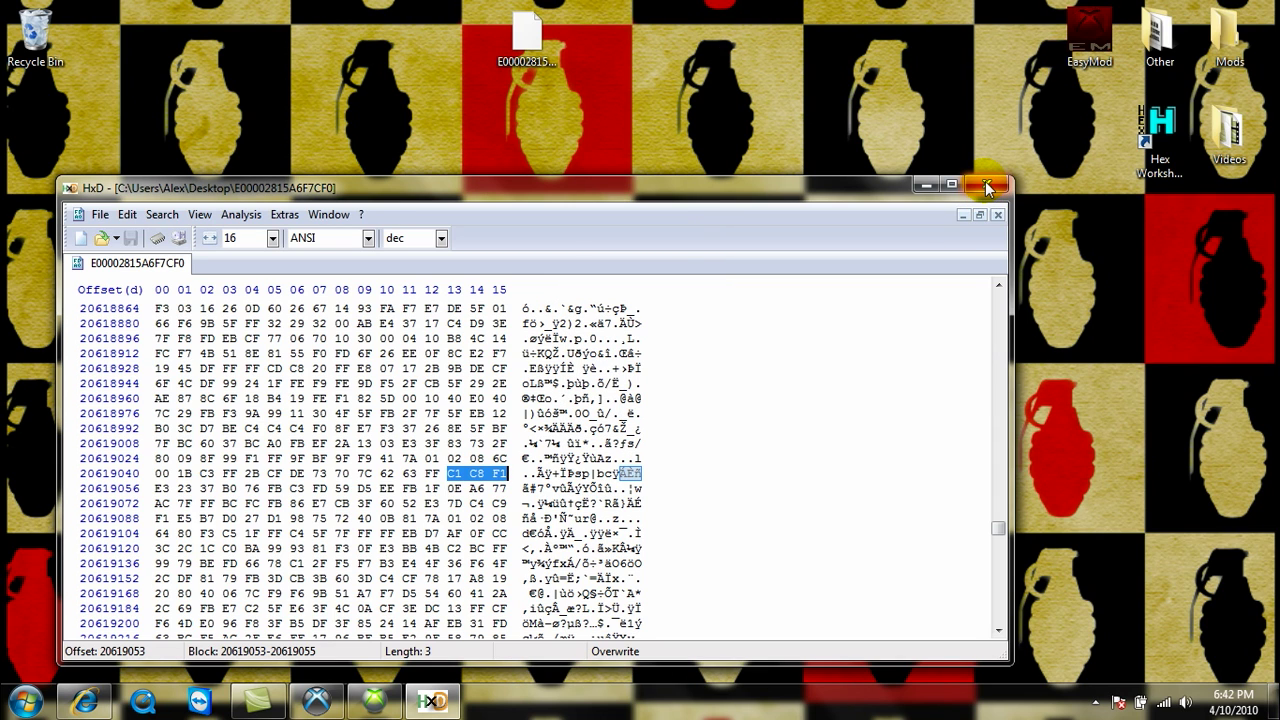
# Close HxD and load E00002815A6F7CF0 from the Desktop into Hash Block Calculator.
pyautogui.click(1000, 187)
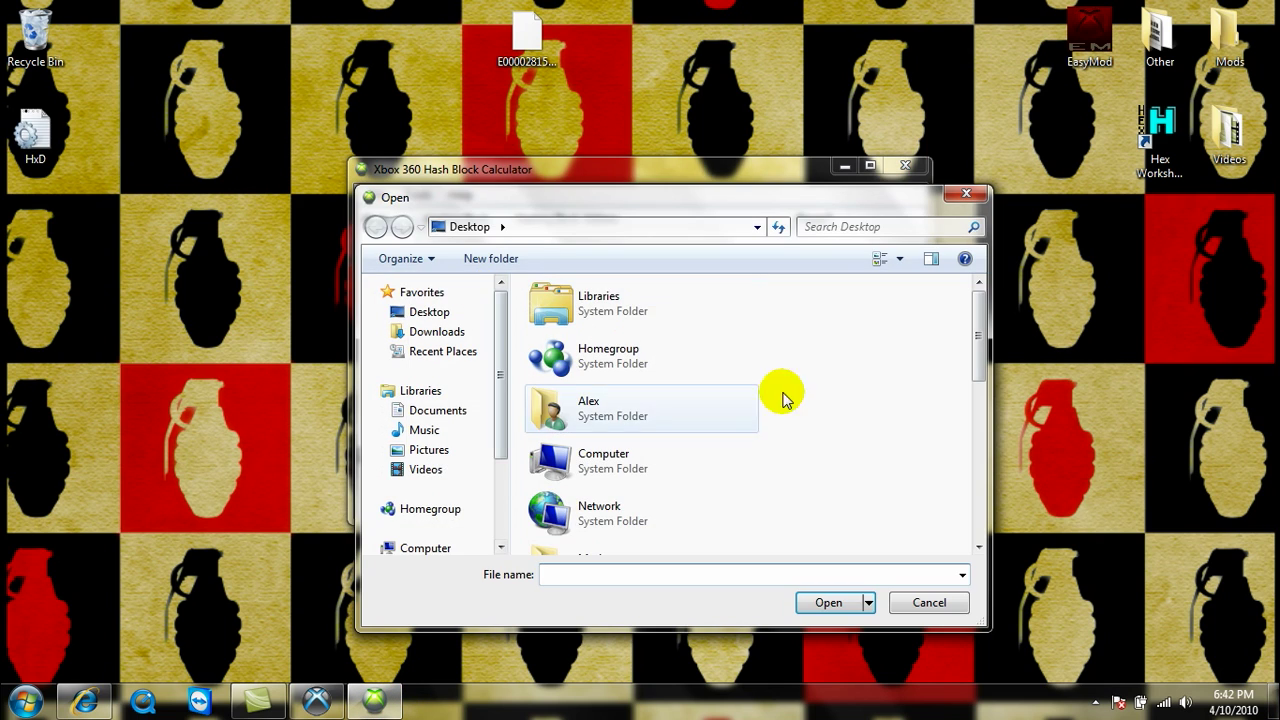
pyautogui.click(645, 320)
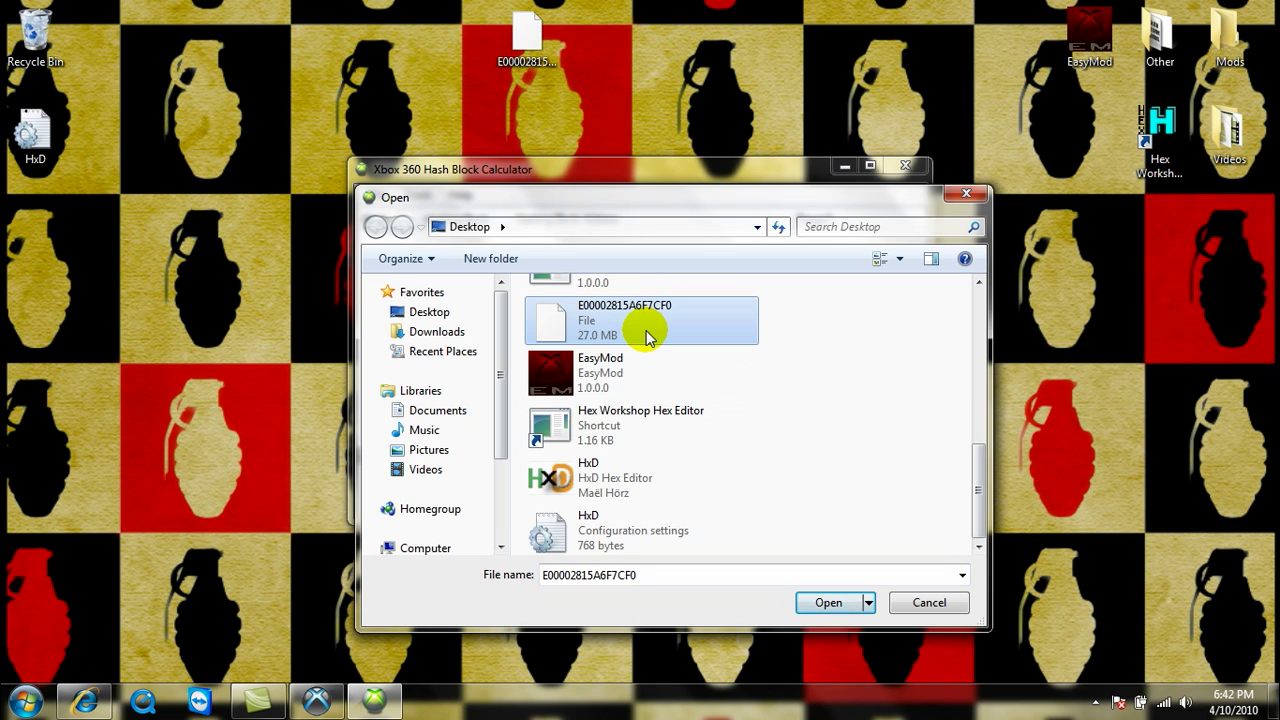
pyautogui.click(828, 602)
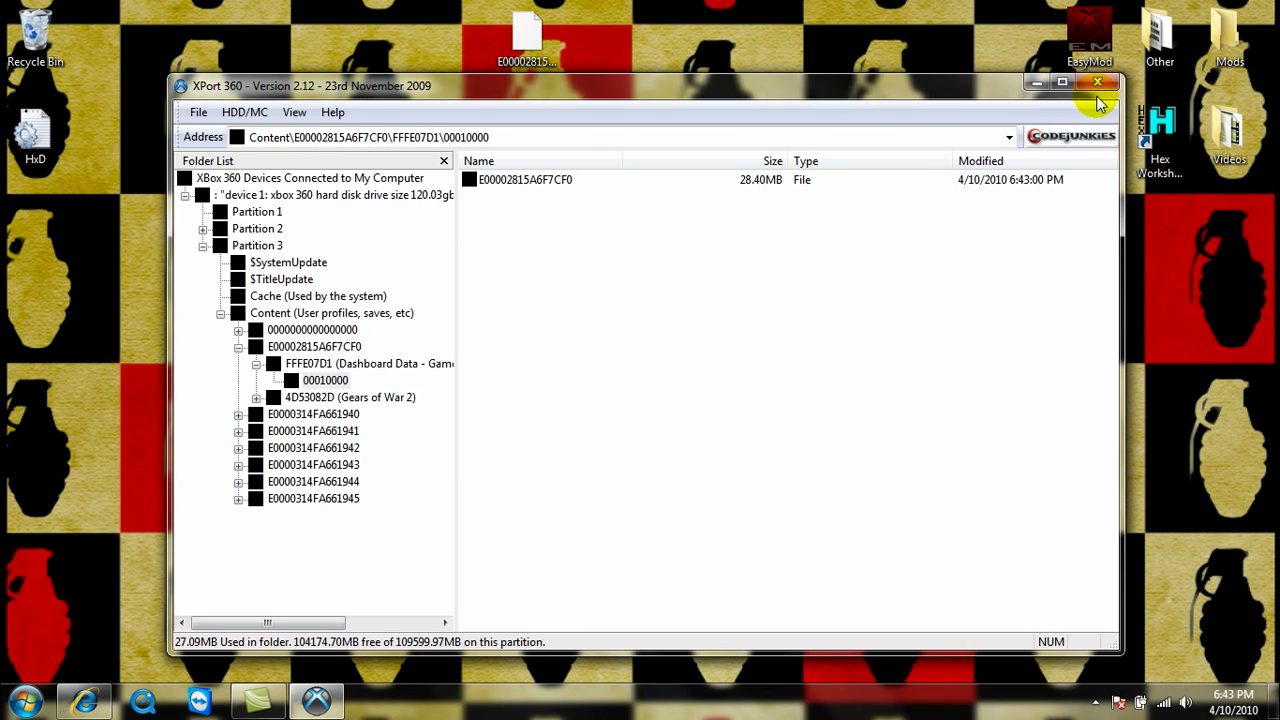
# Close the Xport 360 window with the profile back in 00010000.
pyautogui.click(1097, 82)
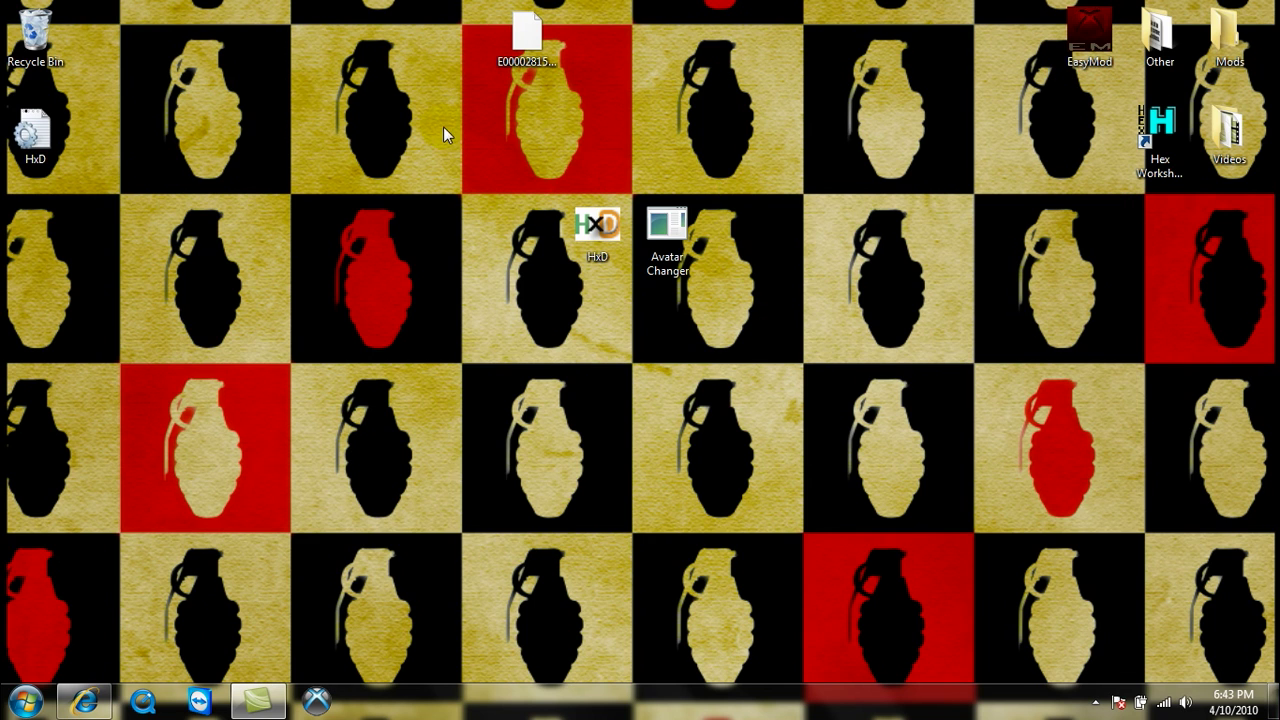
pyautogui.moveTo(485, 110)
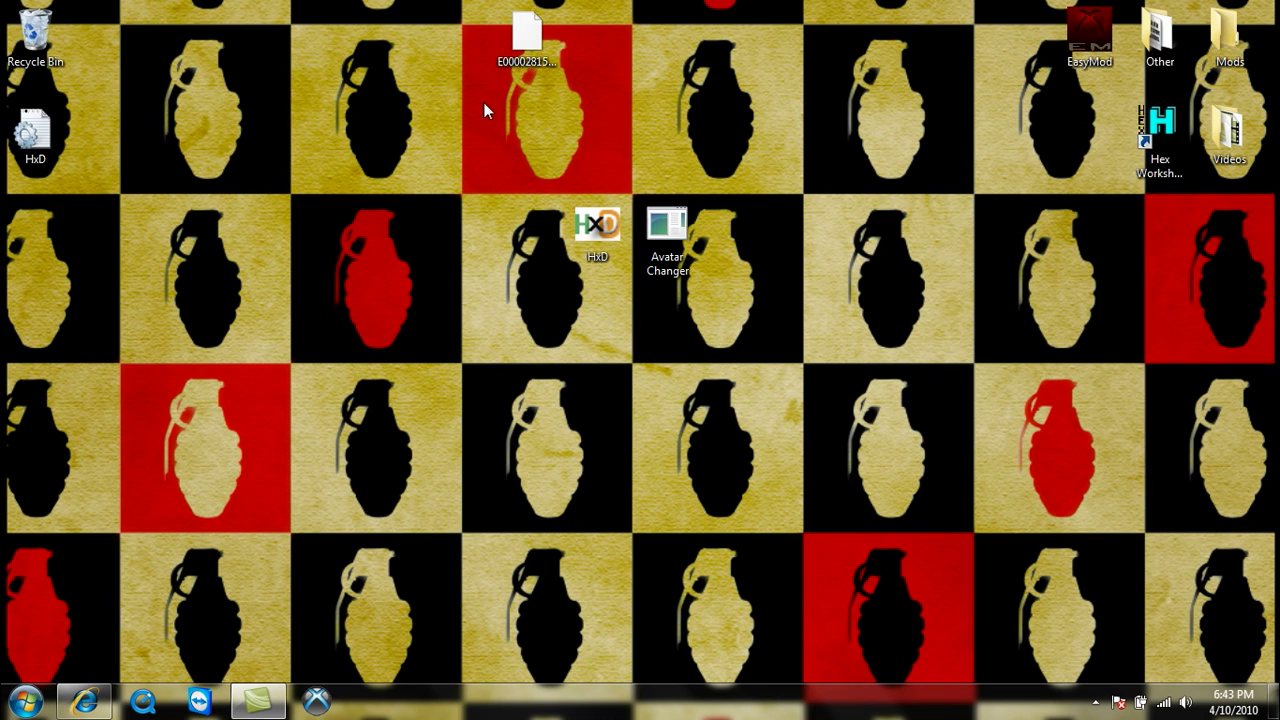
pyautogui.moveTo(727, 214)
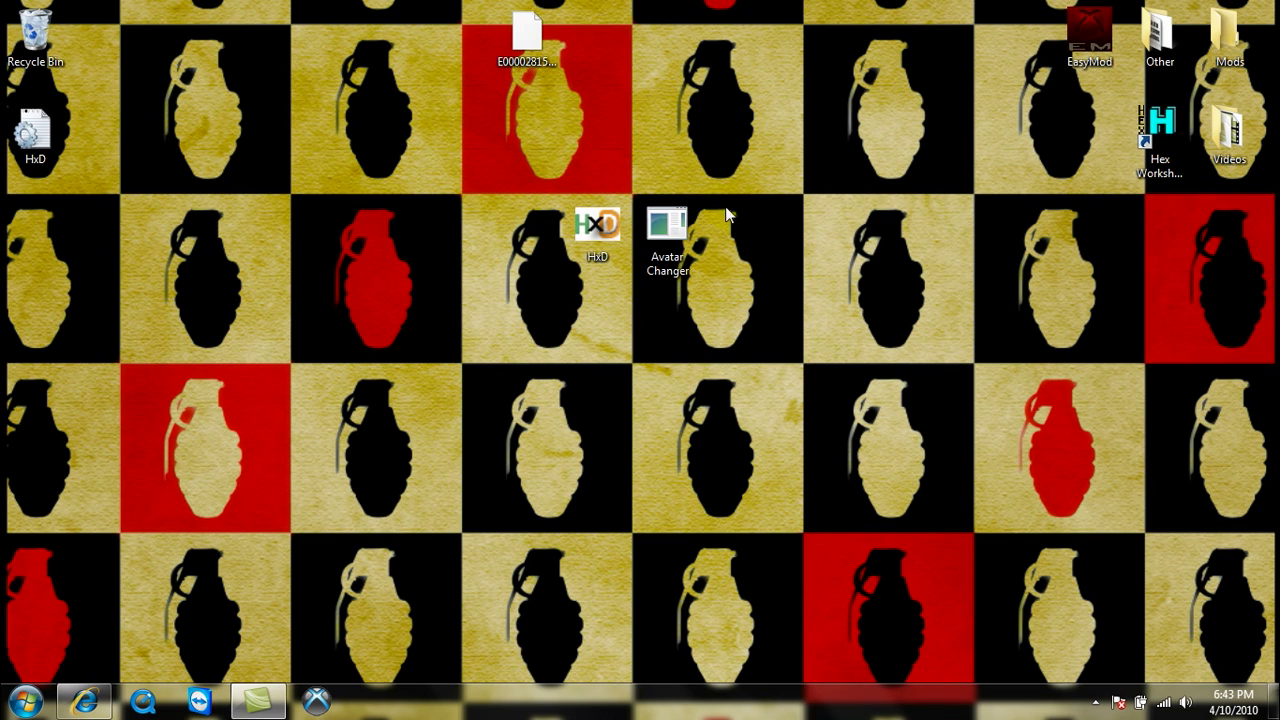
# Drag the Avatar Changer shortcut from mid-screen up to the top icon row.
pyautogui.moveTo(667, 225); pyautogui.dragTo(808, 40)
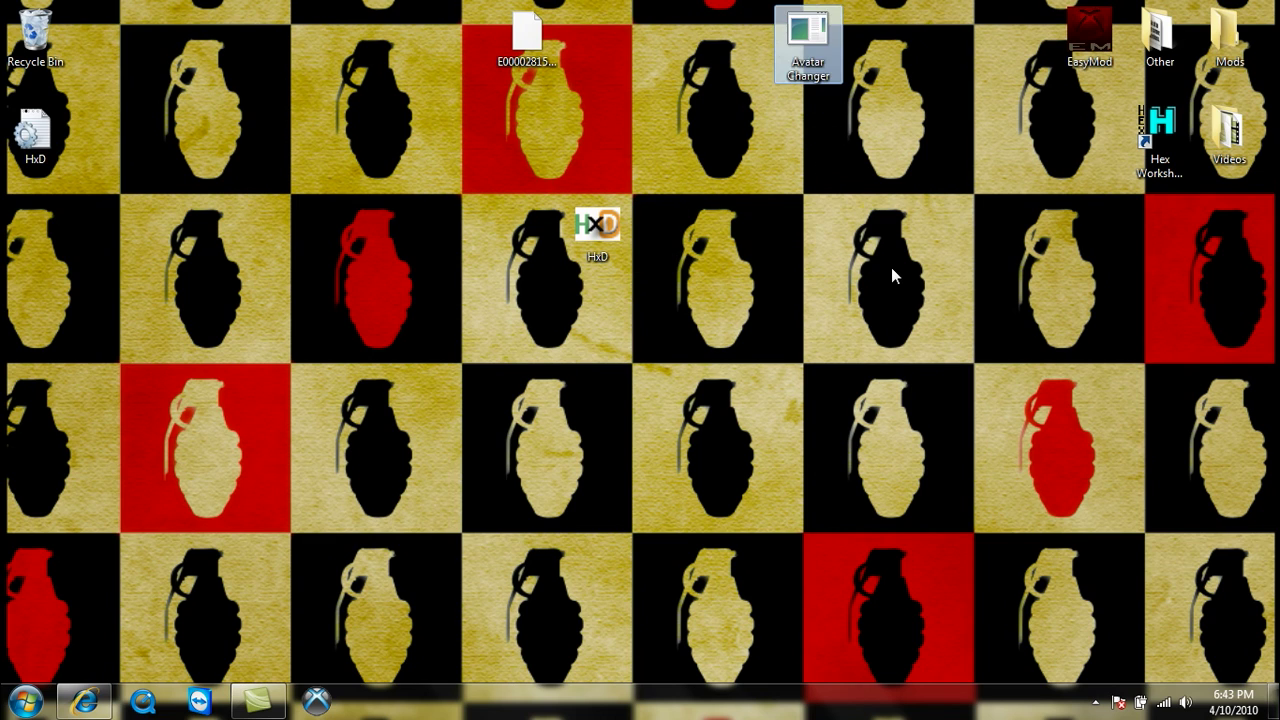